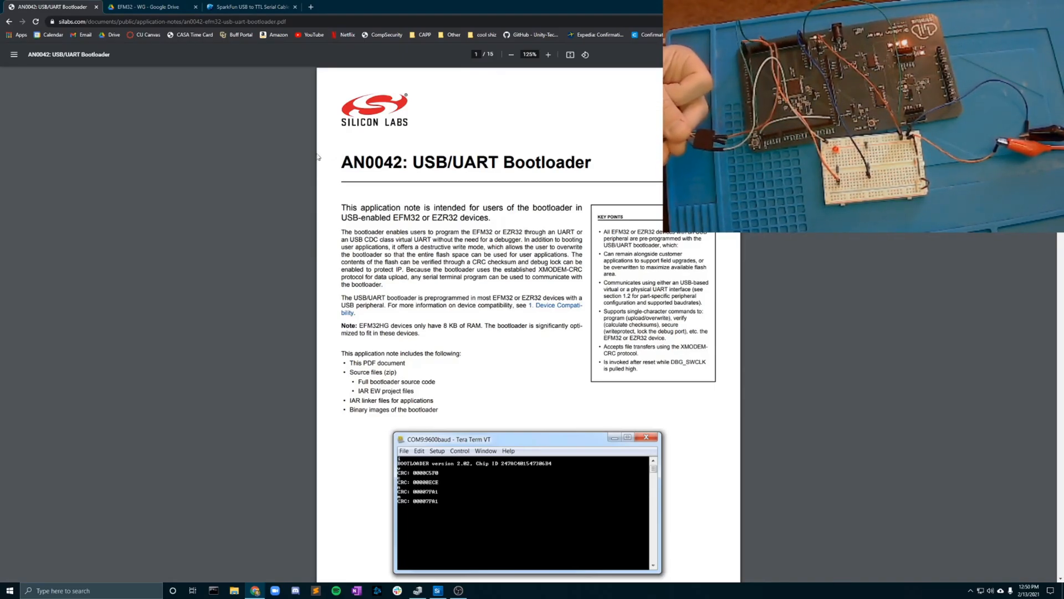
{"action": "mouse_move", "coordinate": [243, 173]}
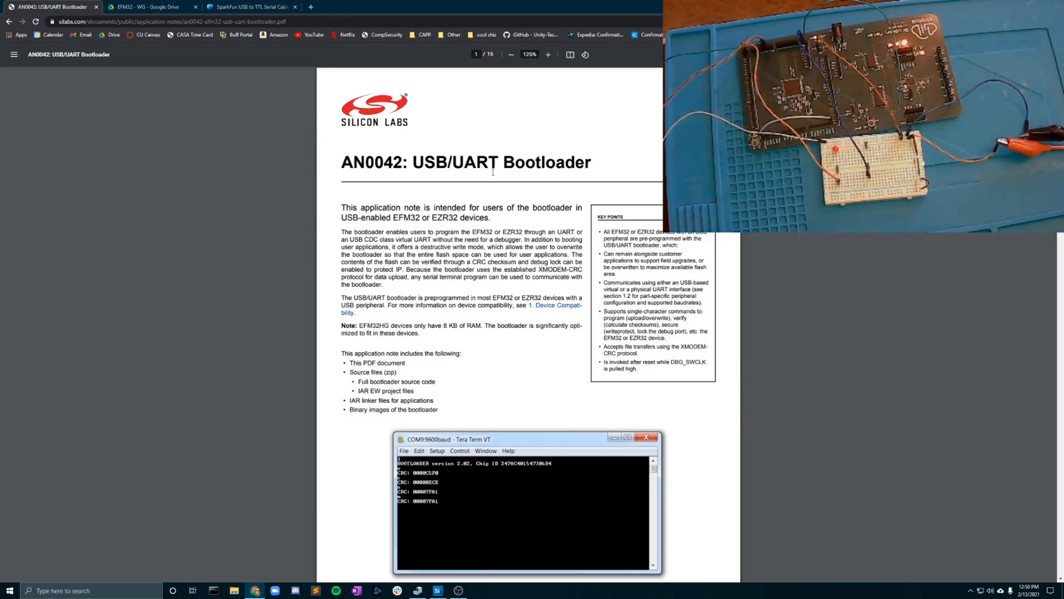
- Scroll the AN0042 note down to section 2.1 Entering Bootloader Mode and the DBG_SWCLK requirement
{"action": "scroll", "scroll_direction": "down", "scroll_amount": 3}
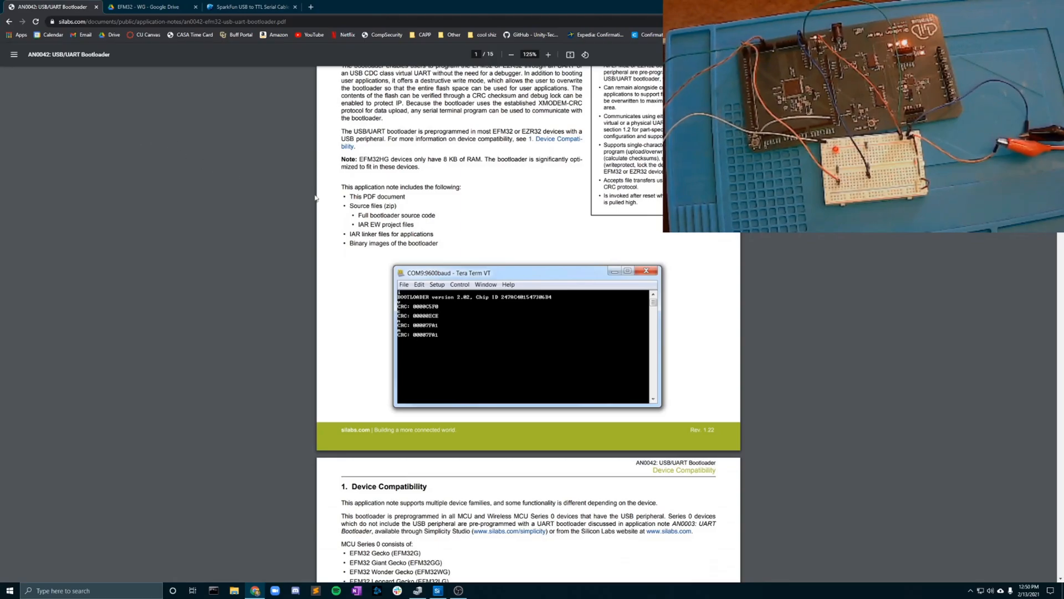
{"action": "scroll", "scroll_direction": "down", "scroll_amount": 3}
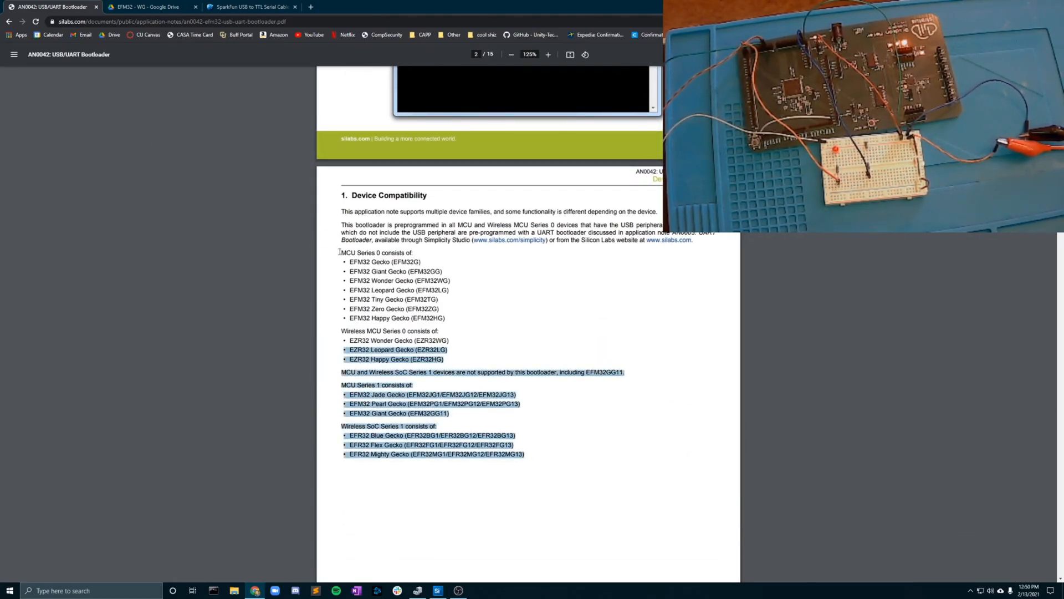
{"action": "scroll", "scroll_direction": "down", "scroll_amount": 3}
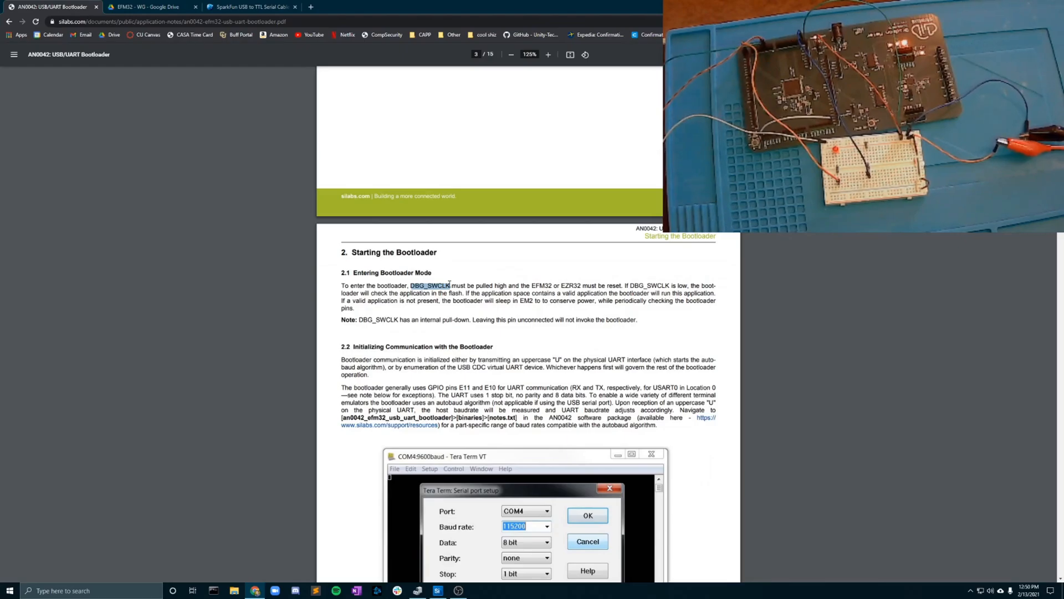
{"action": "mouse_move", "coordinate": [154, 304]}
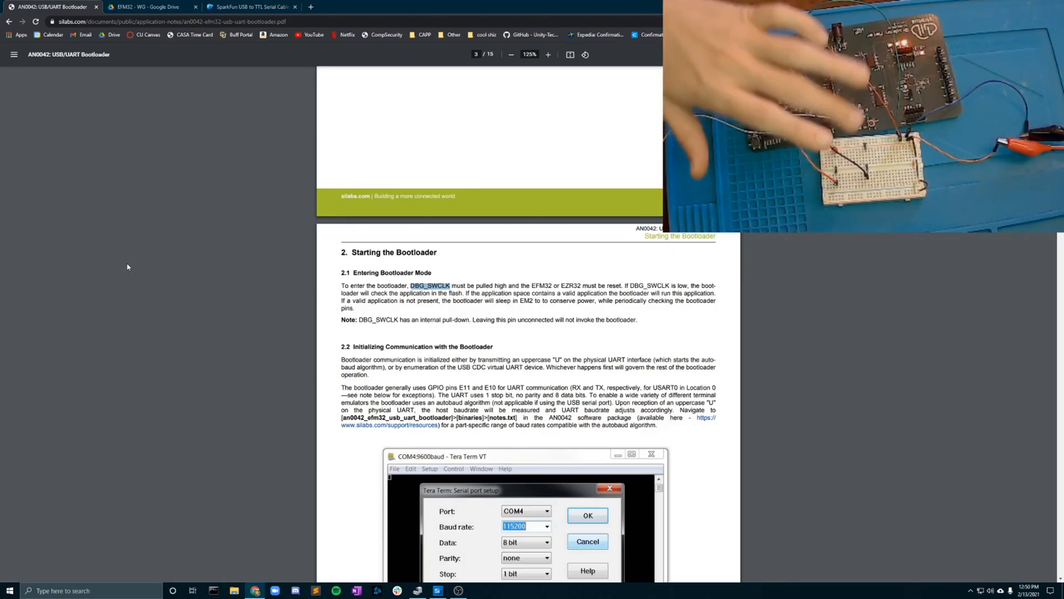
{"action": "mouse_move", "coordinate": [124, 262]}
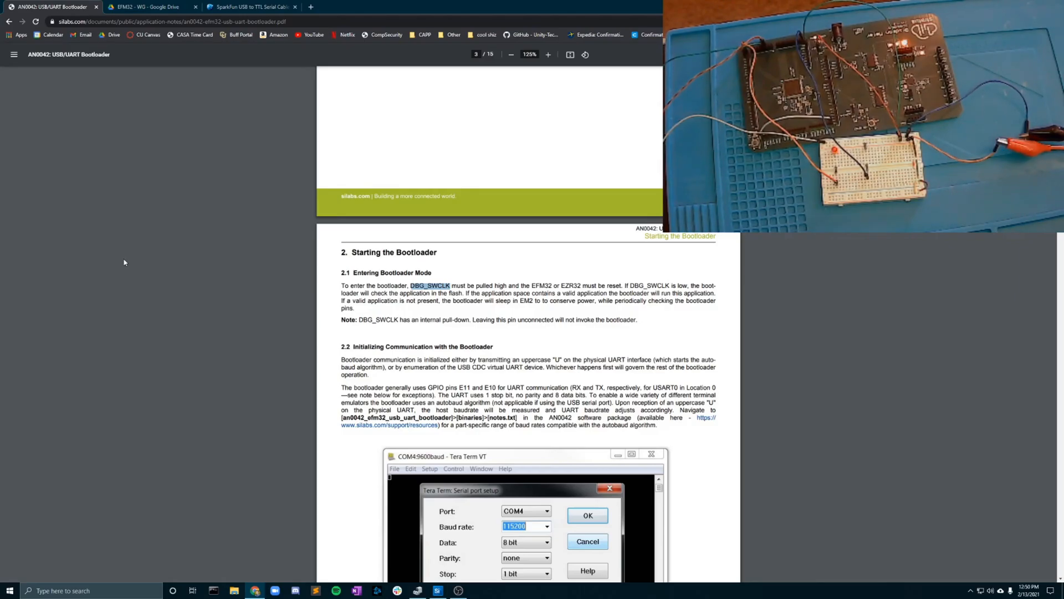
- Find the DBG_SWCLK row in the EFM32WG data sheet's pin table, then return to Simplicity Studio
{"action": "left_click", "coordinate": [147, 7]}
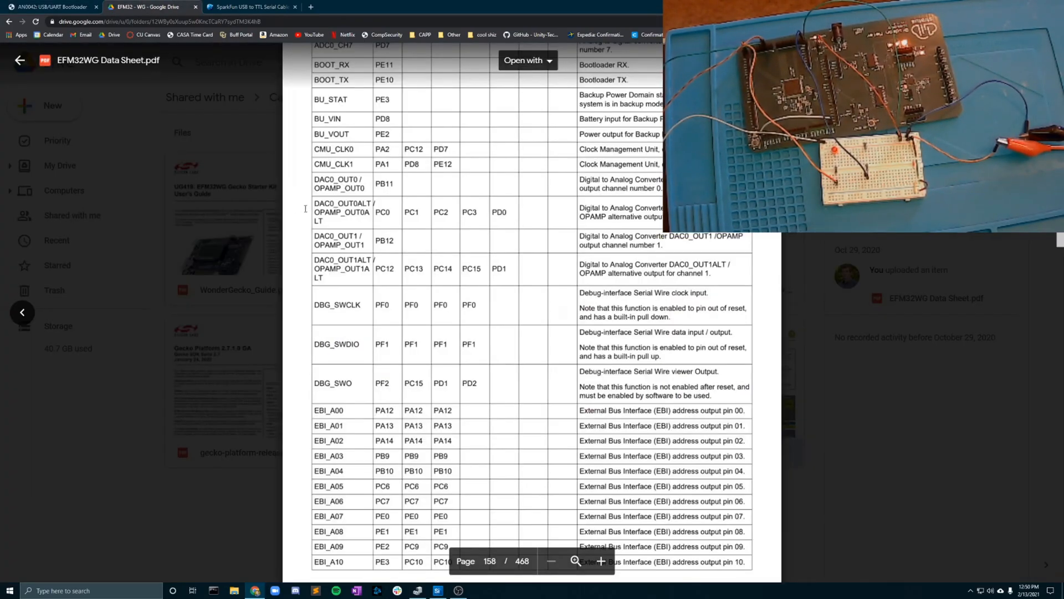
{"action": "scroll", "scroll_direction": "up", "scroll_amount": 3}
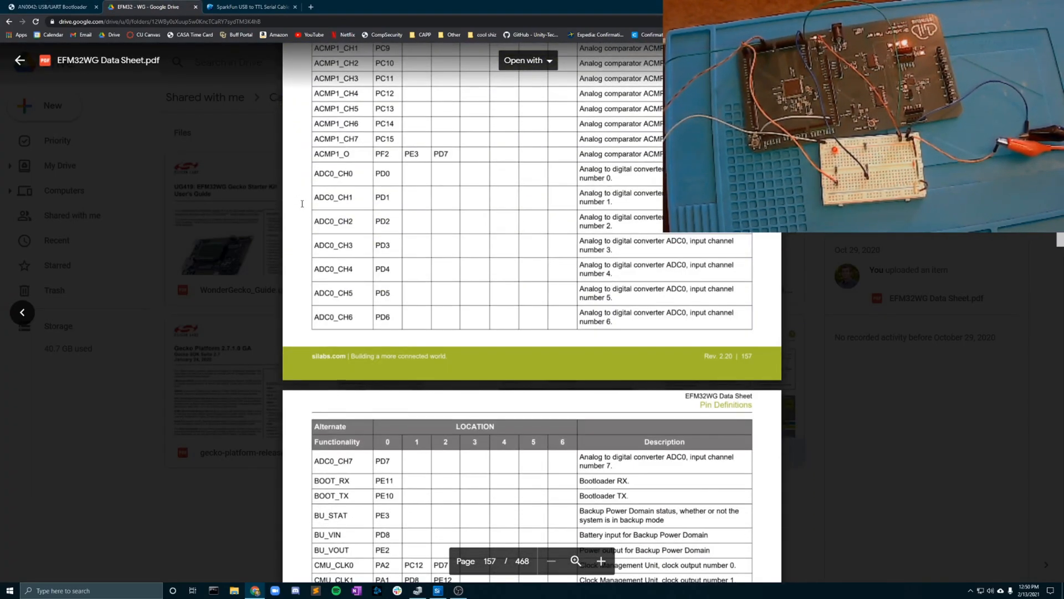
{"action": "scroll", "scroll_direction": "down", "scroll_amount": 3}
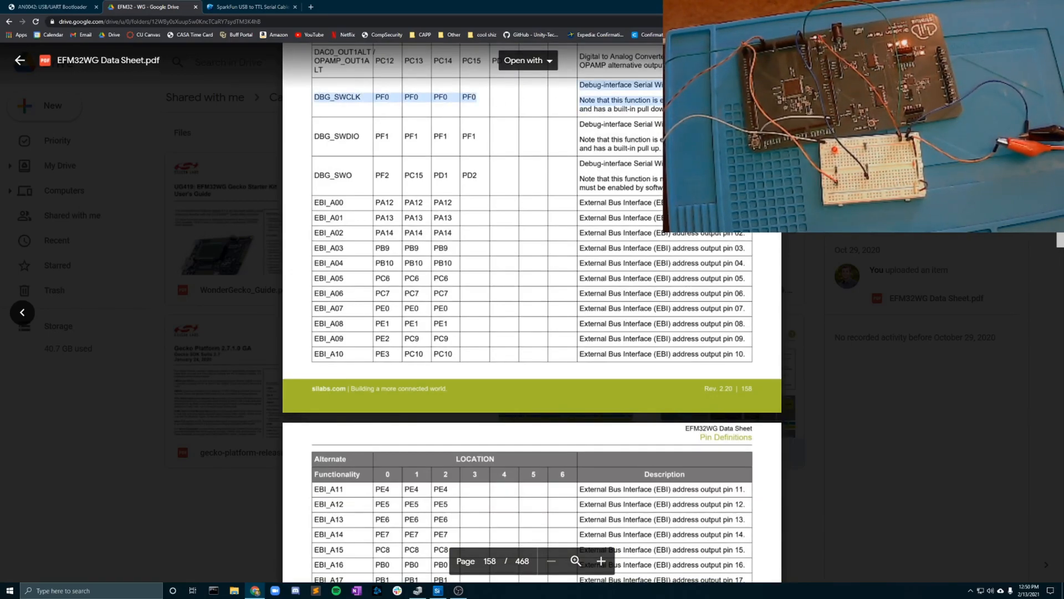
{"action": "left_click", "coordinate": [51, 6]}
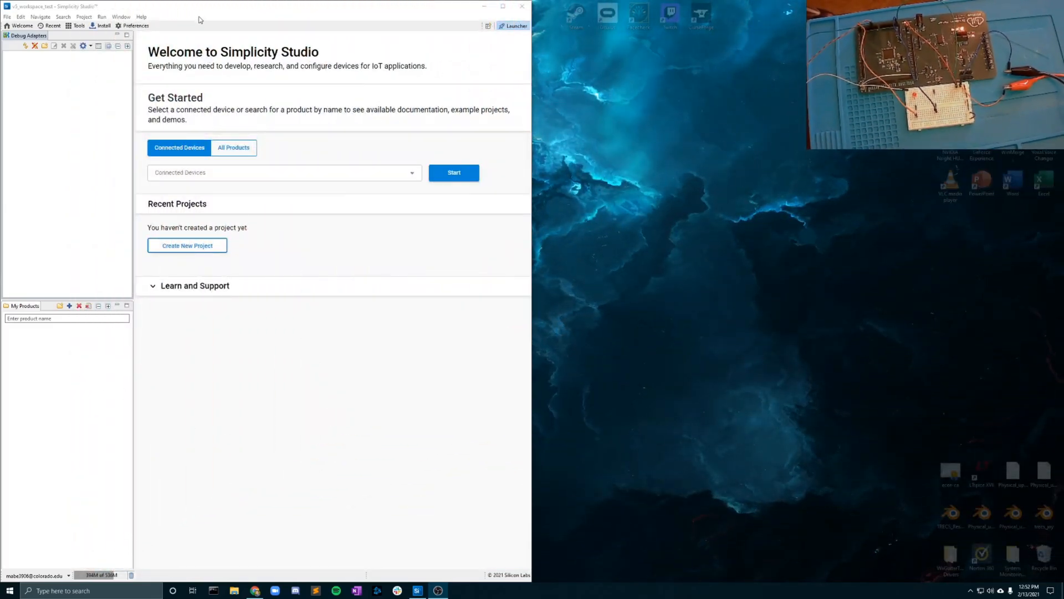
- Maximize the studio and add the EFM32WG280F256 part to My Products by searching EFM32WG2
{"action": "left_click", "coordinate": [503, 7]}
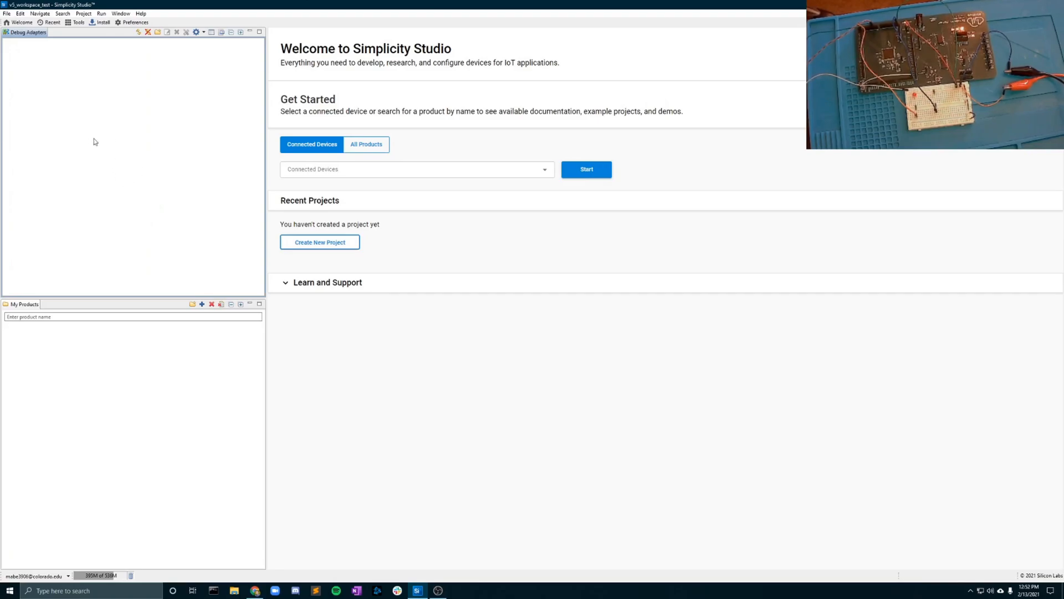
{"action": "mouse_move", "coordinate": [116, 125]}
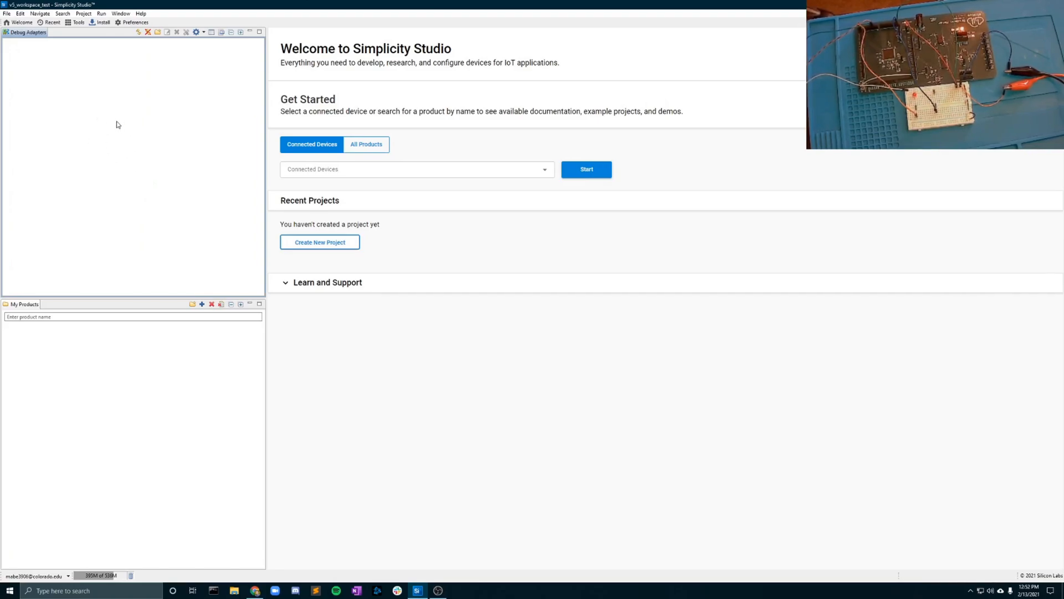
{"action": "mouse_move", "coordinate": [139, 199]}
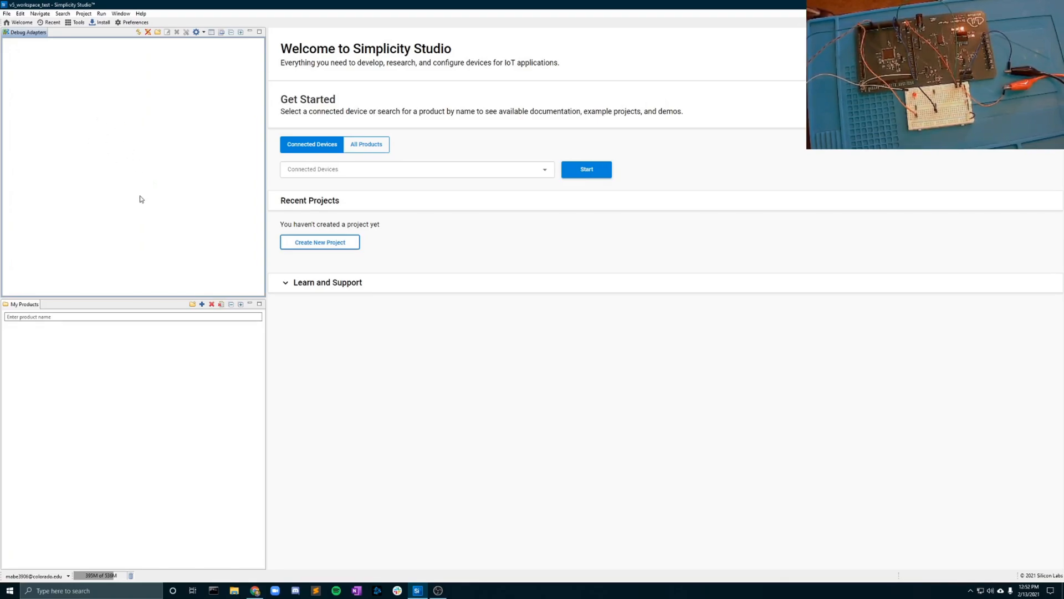
{"action": "mouse_move", "coordinate": [173, 412]}
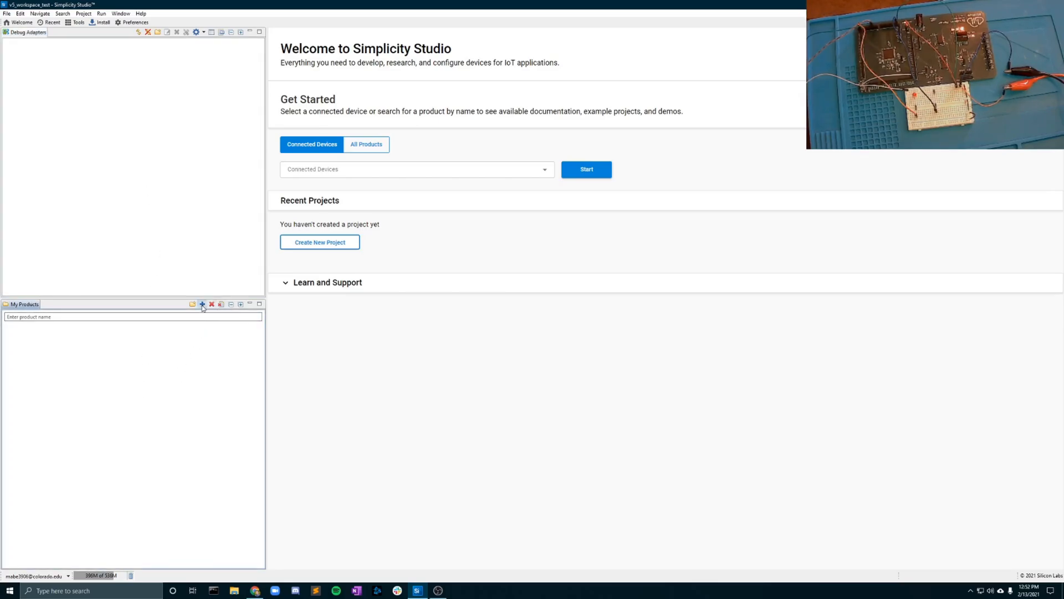
{"action": "left_click", "coordinate": [201, 303]}
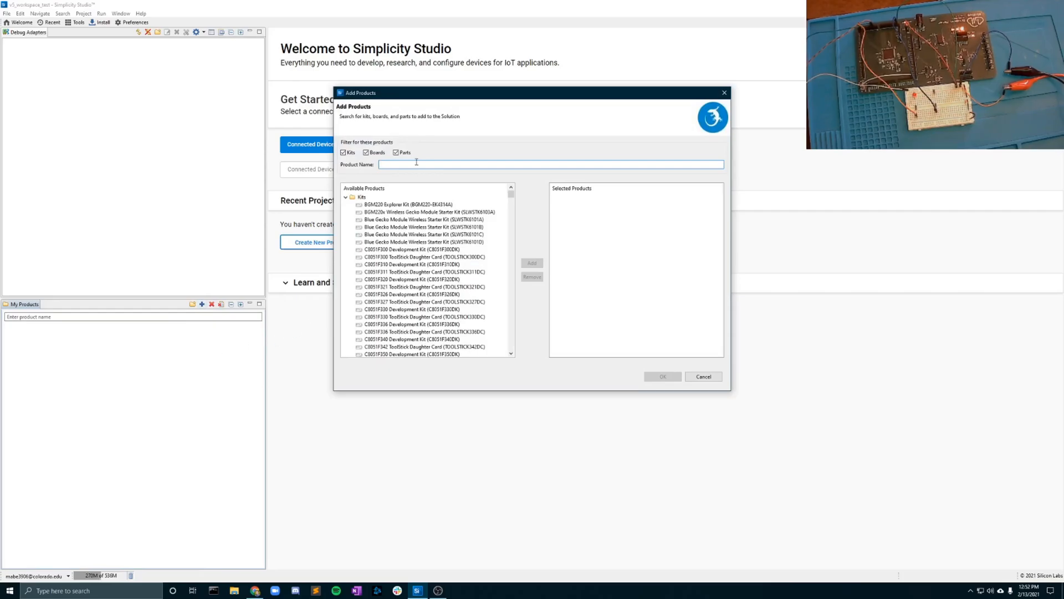
{"action": "type", "text": "EFM32"}
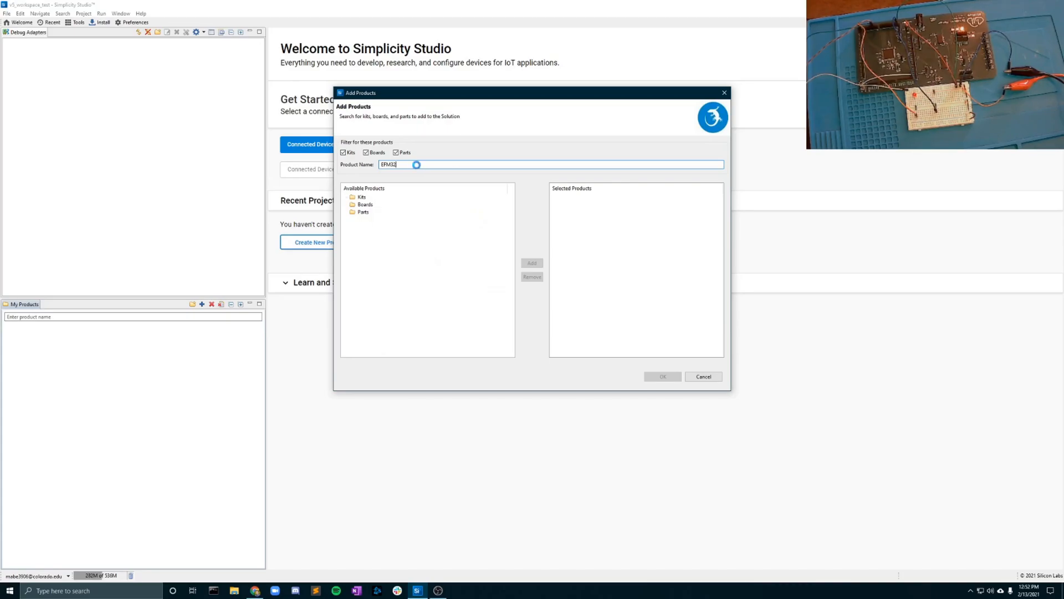
{"action": "type", "text": "WG280"}
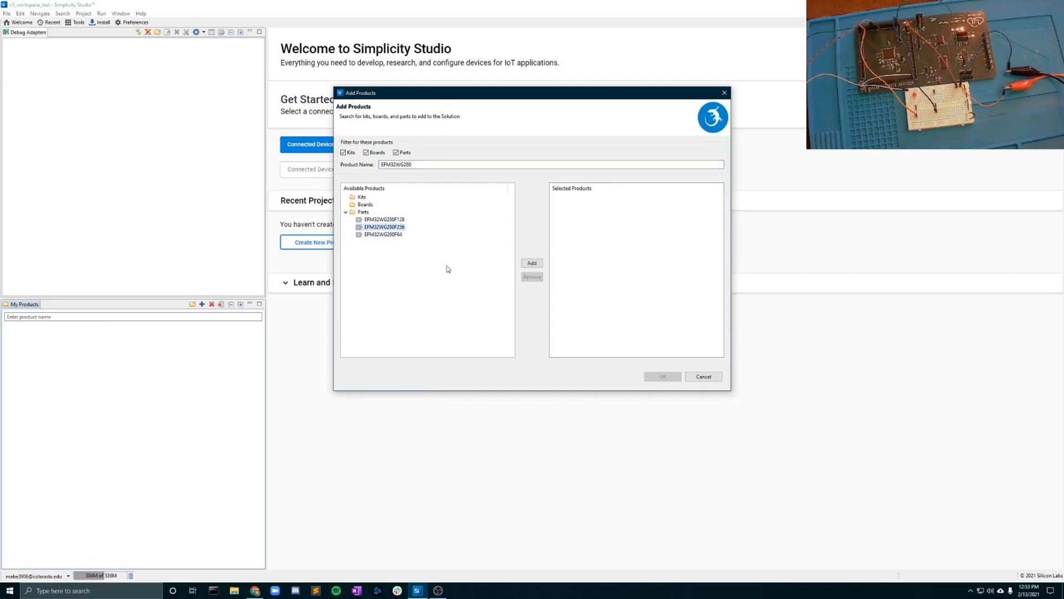
{"action": "left_click", "coordinate": [531, 263]}
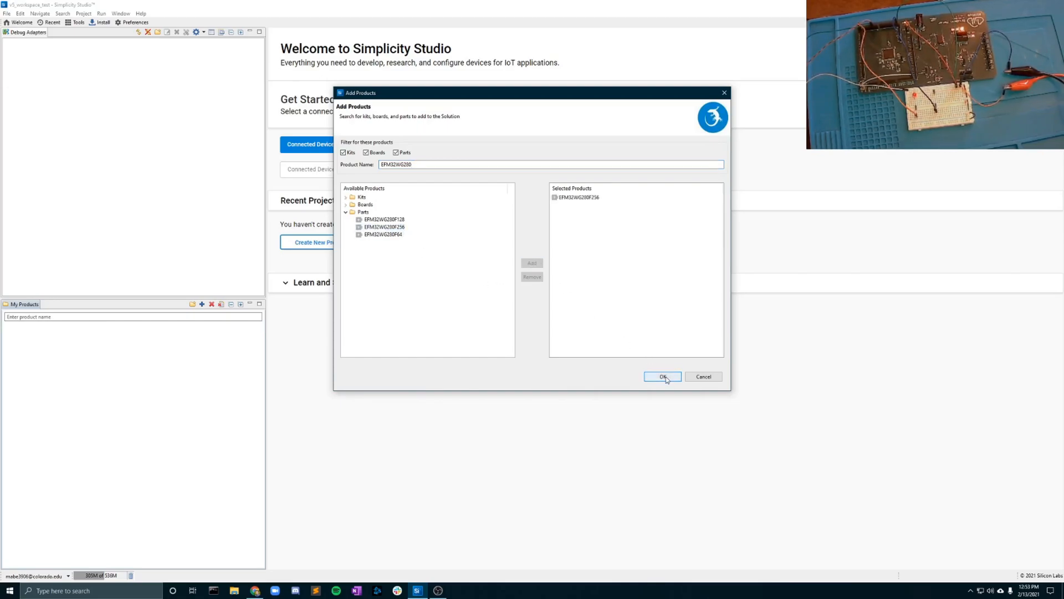
{"action": "left_click", "coordinate": [662, 377]}
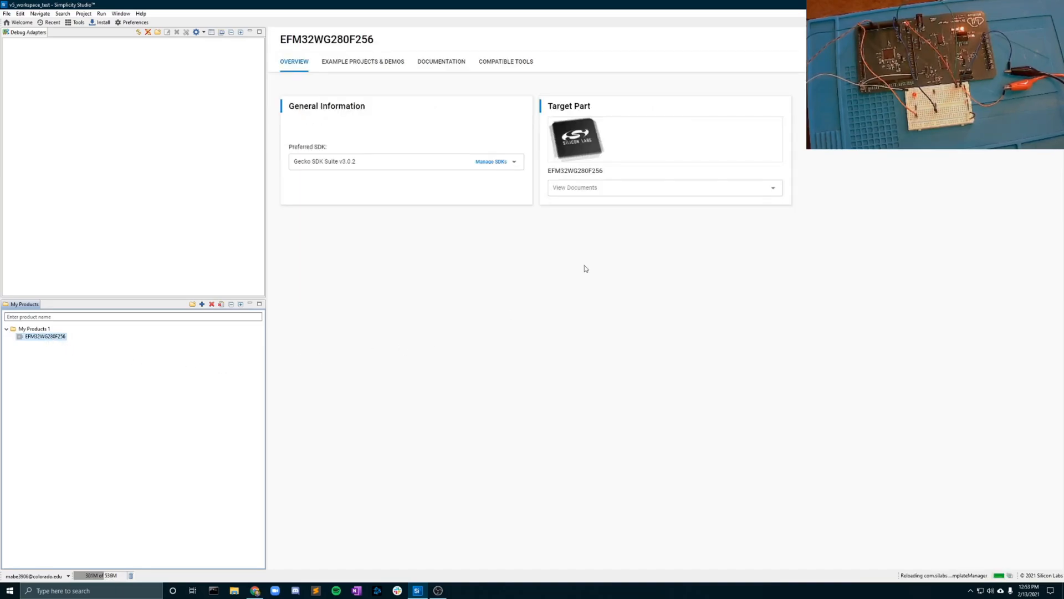
{"action": "mouse_move", "coordinate": [515, 233]}
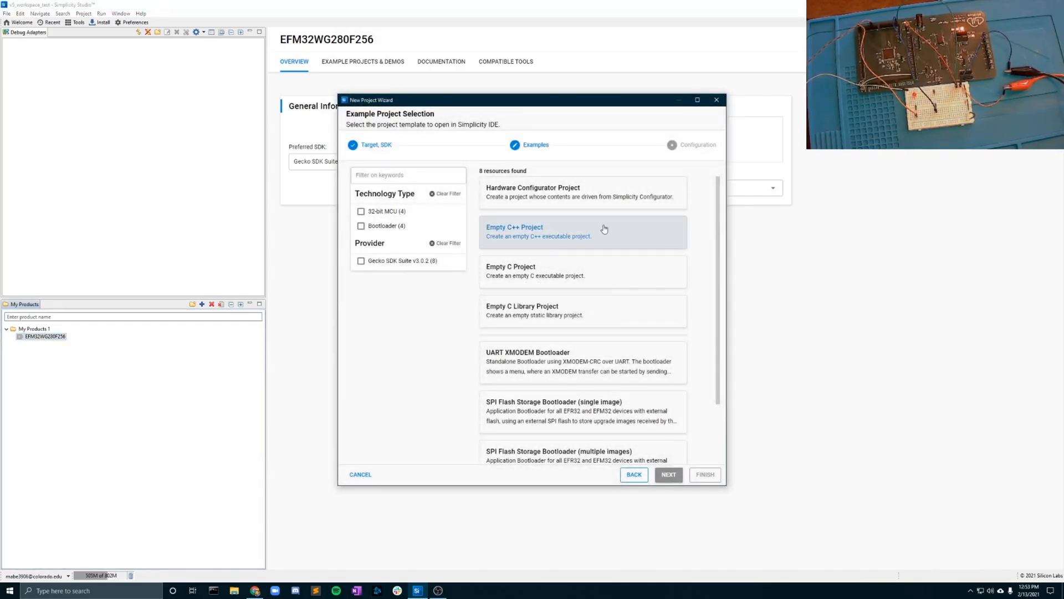
- Create an empty C project for the part named TEST_BOOT and finish the wizard
{"action": "left_click", "coordinate": [582, 271]}
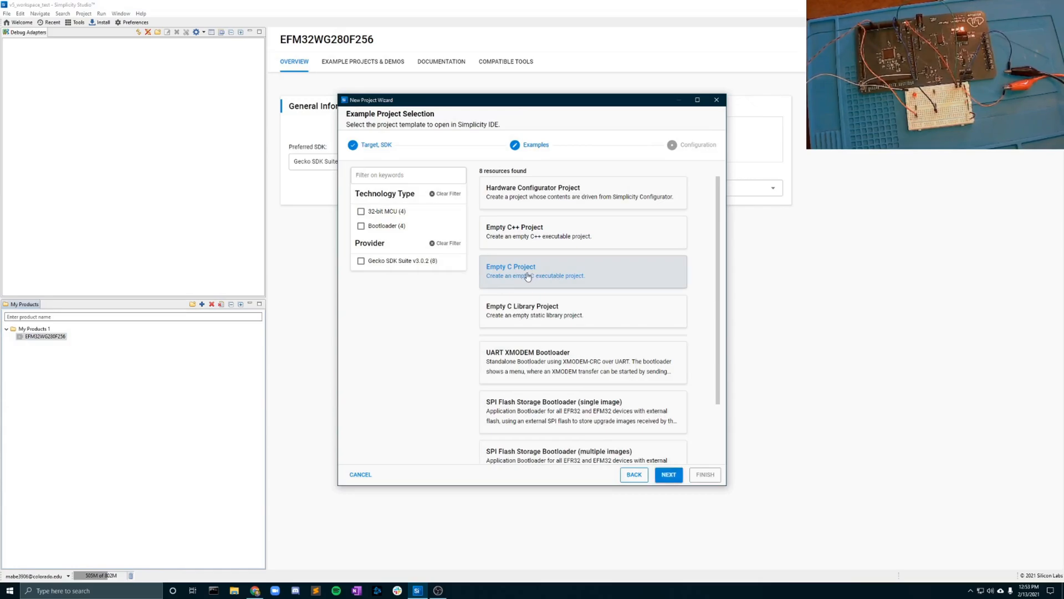
{"action": "left_click", "coordinate": [667, 474]}
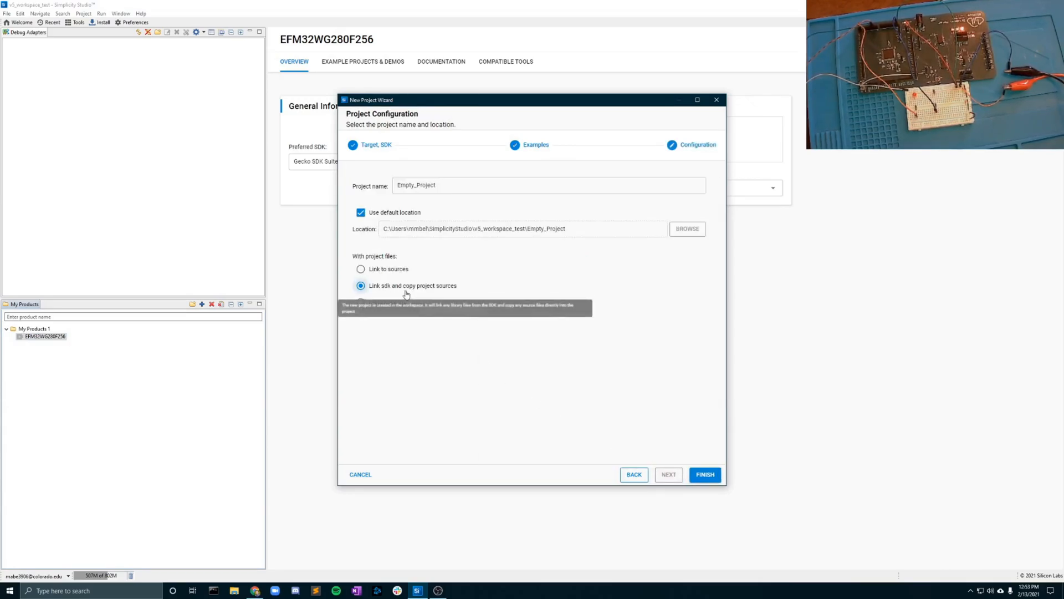
{"action": "triple_click", "coordinate": [549, 185]}
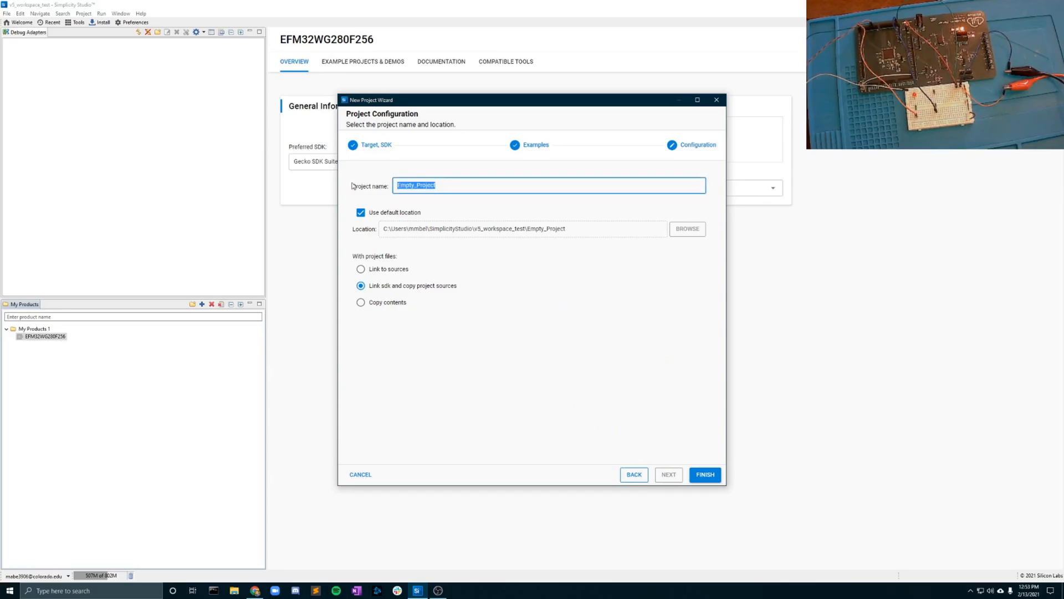
{"action": "type", "text": "TES"}
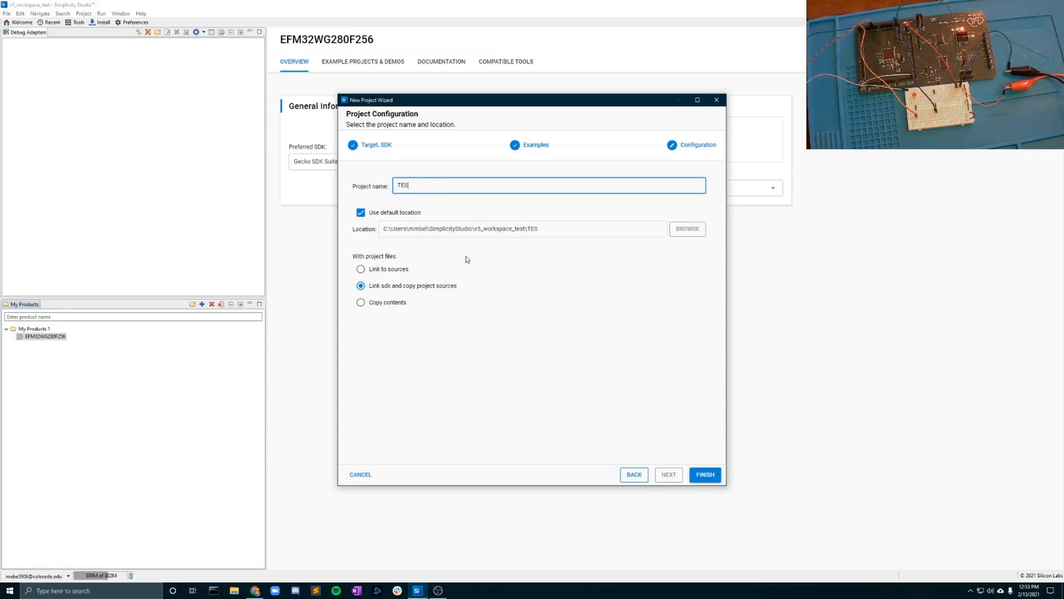
{"action": "type", "text": "T_"}
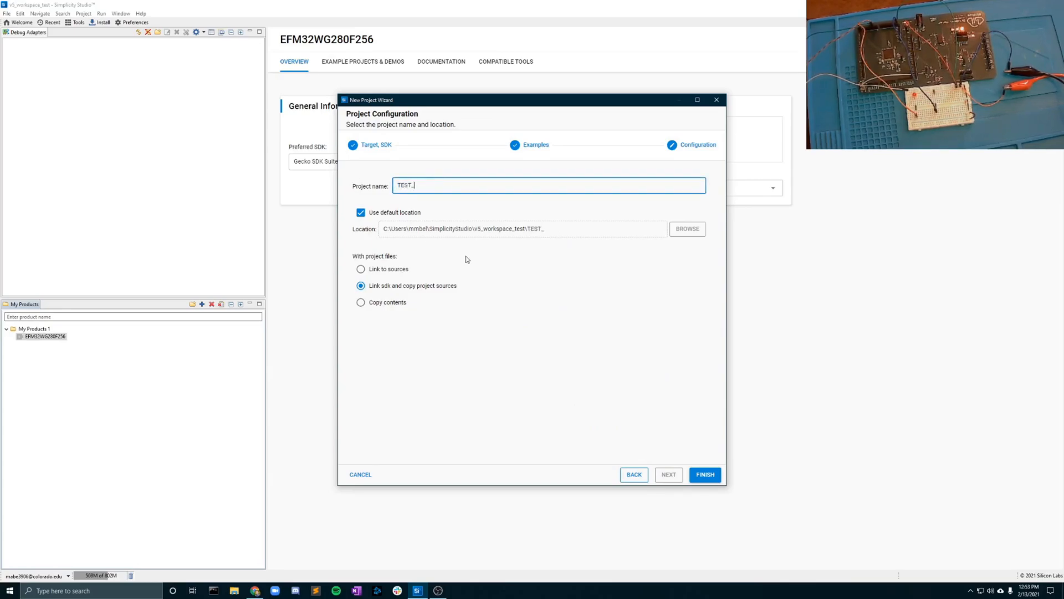
{"action": "type", "text": "BOOT"}
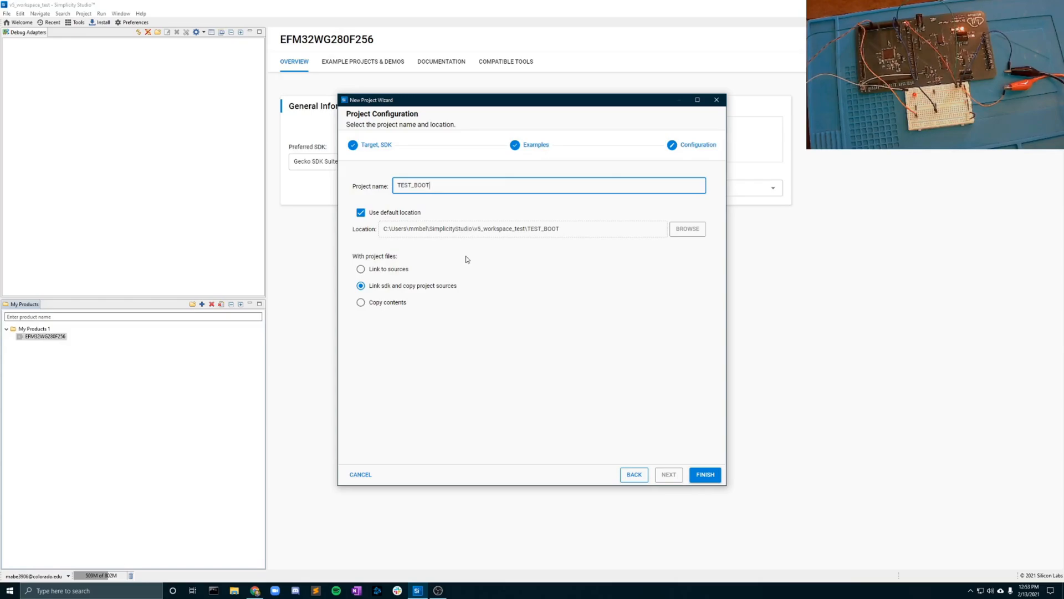
{"action": "left_click", "coordinate": [704, 474]}
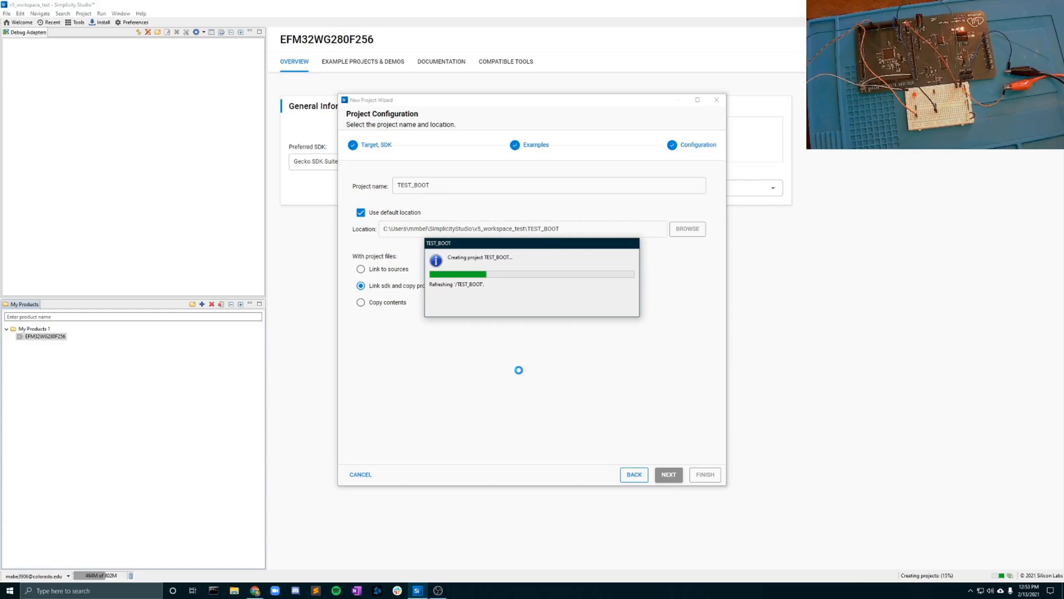
- Let the TEST_BOOT project open and widen the Project Explorer panel
{"action": "left_click", "coordinate": [704, 474]}
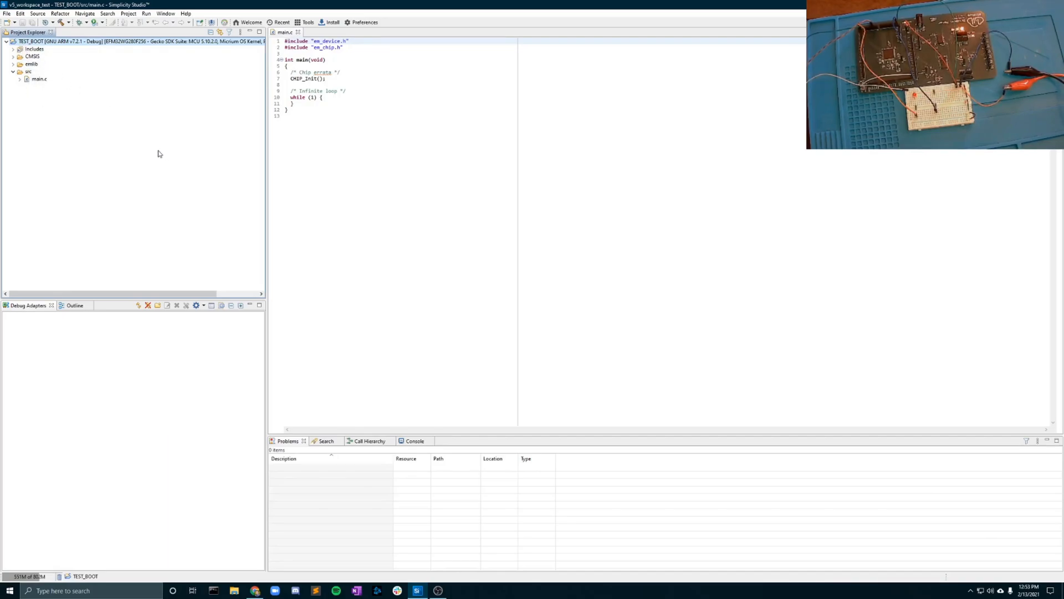
{"action": "left_click_drag", "start_coordinate": [266, 151], "coordinate": [323, 151]}
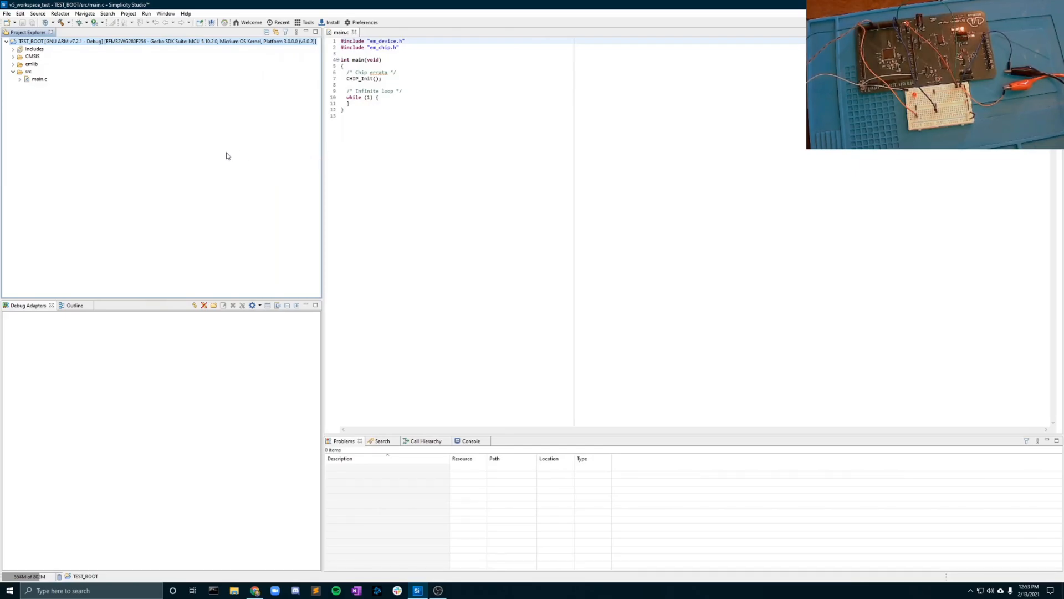
{"action": "mouse_move", "coordinate": [82, 91]}
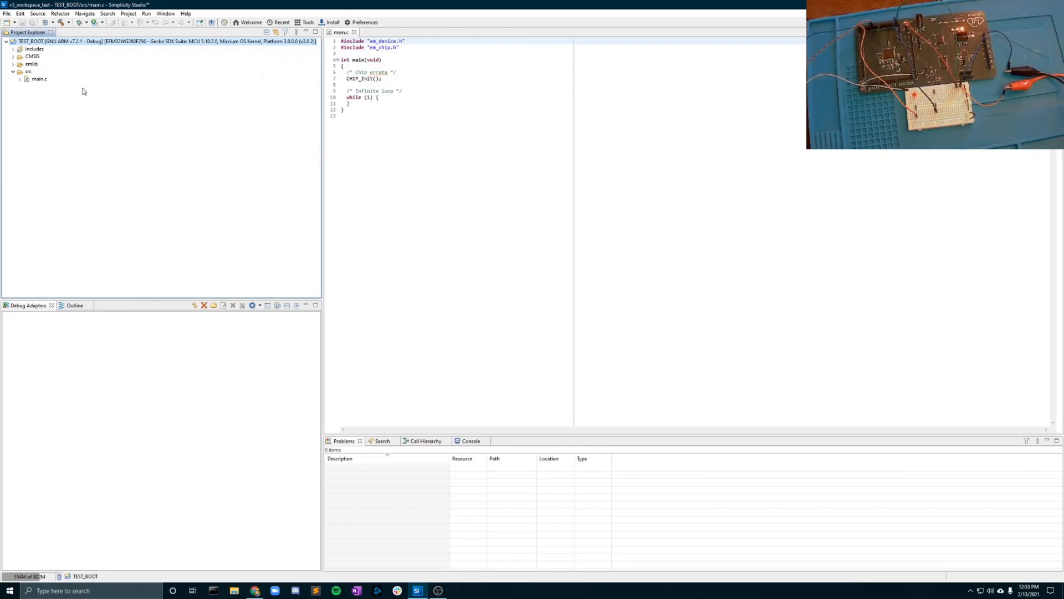
- Show TEST_BOOT's properties at C/C++ Build Settings, Memory Layout options
{"action": "right_click", "coordinate": [68, 41]}
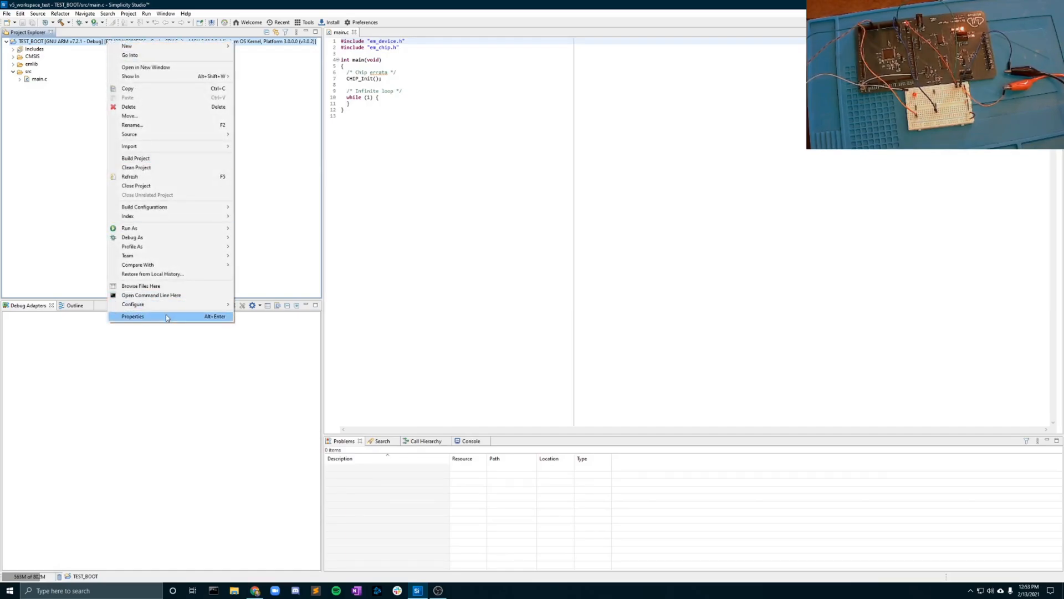
{"action": "left_click", "coordinate": [133, 315]}
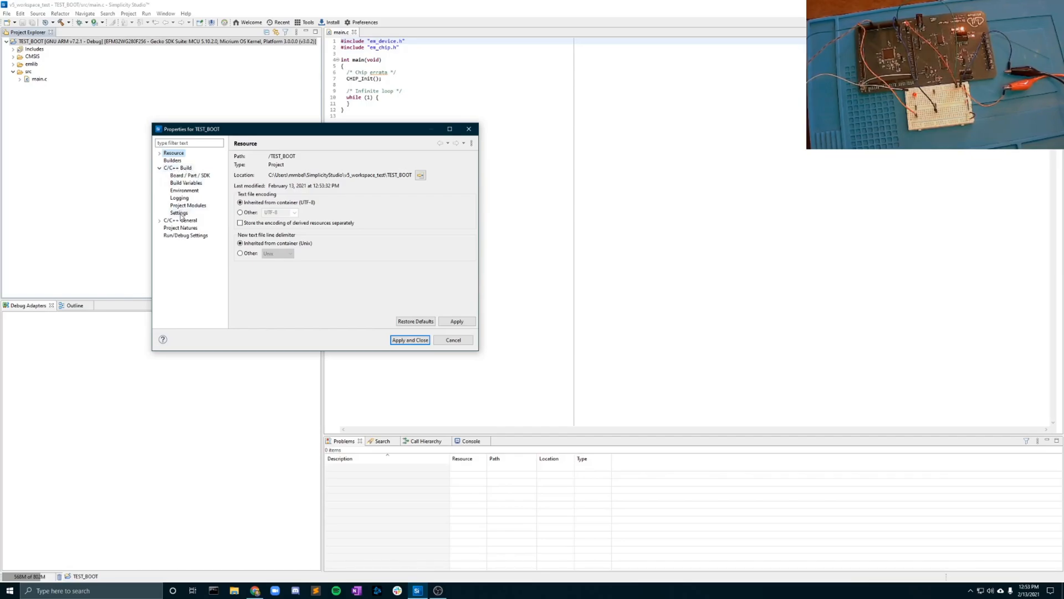
{"action": "left_click", "coordinate": [178, 212]}
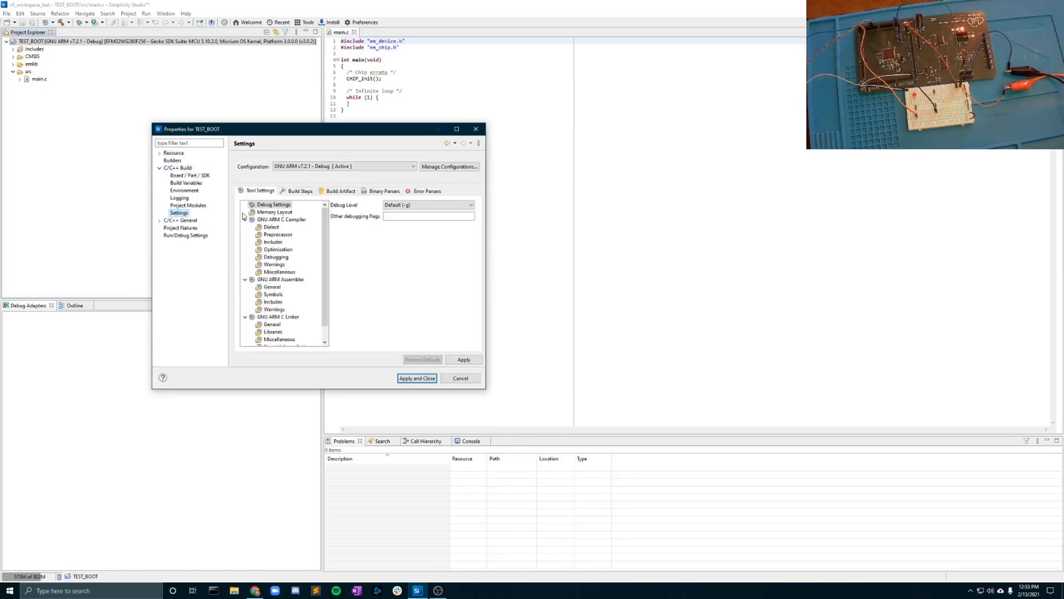
{"action": "left_click", "coordinate": [274, 211]}
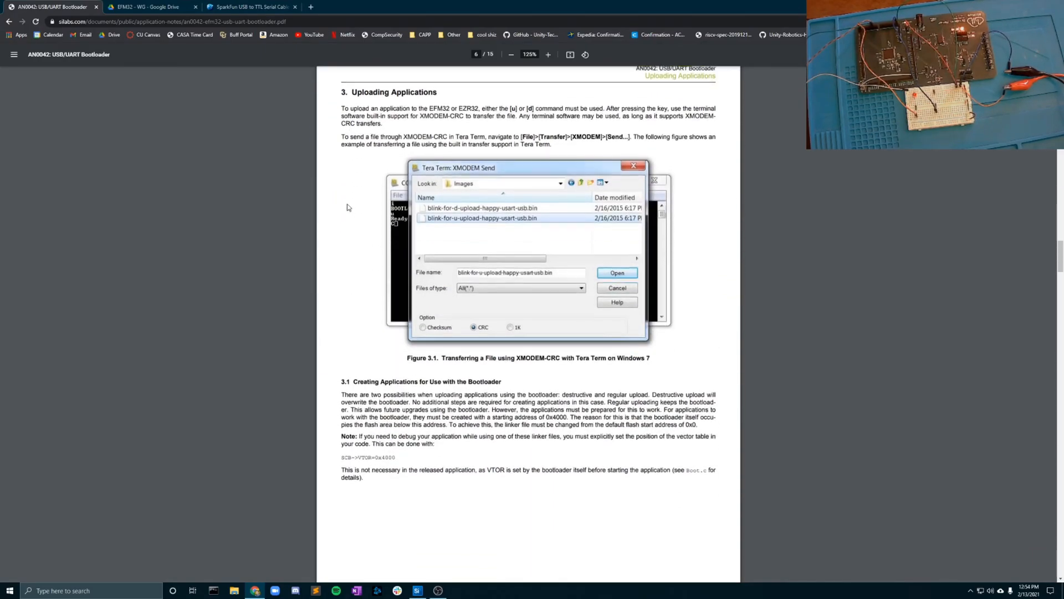
- Scroll the AN0042 note to section 3.1.3, Creating an Application with Simplicity Studio
{"action": "scroll", "scroll_direction": "down", "scroll_amount": 3}
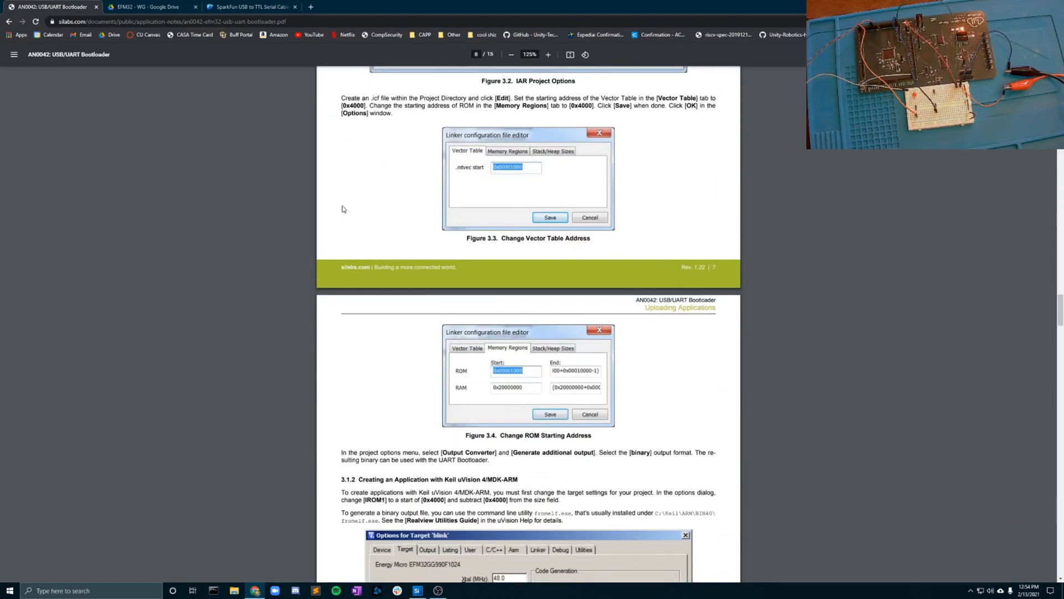
{"action": "scroll", "scroll_direction": "up", "scroll_amount": 3}
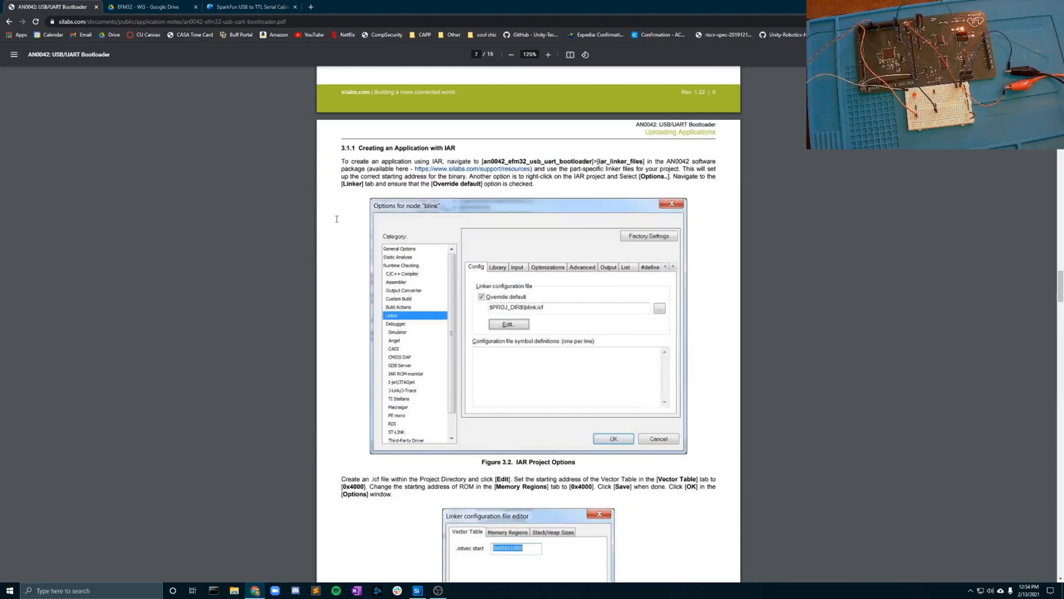
{"action": "scroll", "scroll_direction": "down", "scroll_amount": 3}
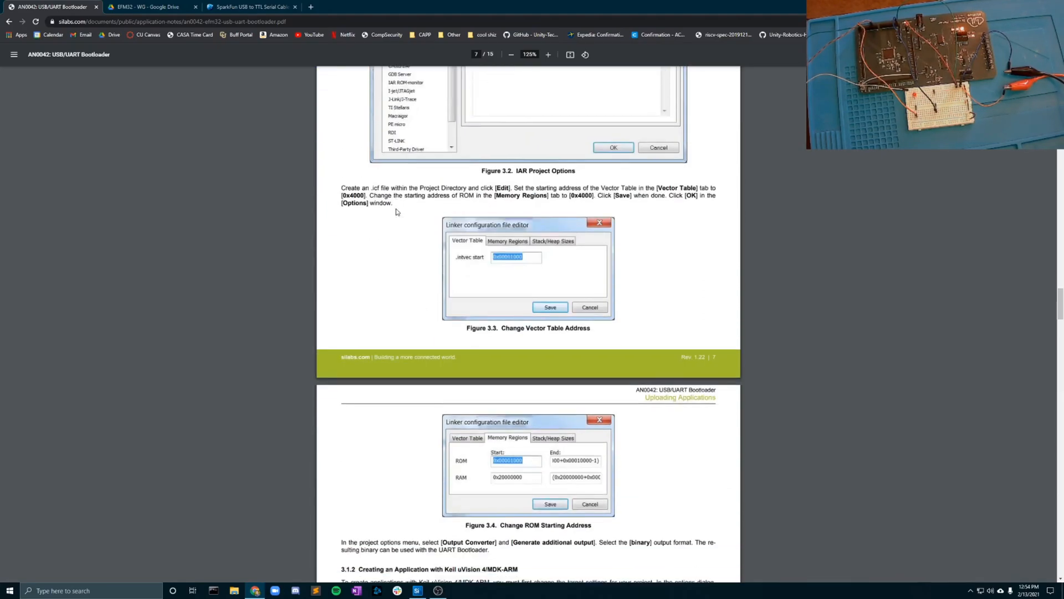
{"action": "scroll", "scroll_direction": "down", "scroll_amount": 3}
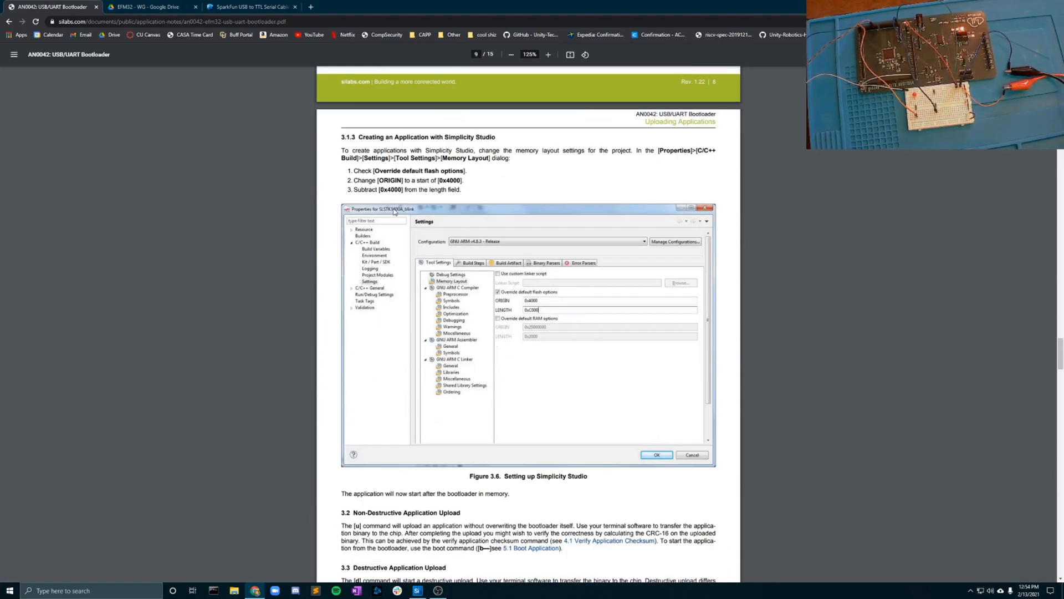
{"action": "scroll", "scroll_direction": "down", "scroll_amount": 3}
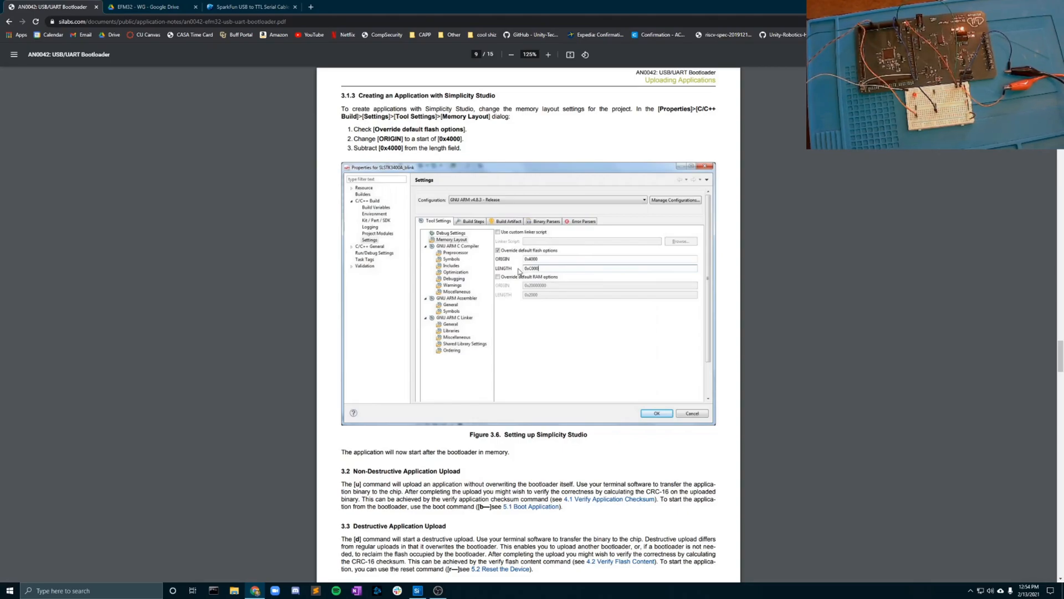
{"action": "mouse_move", "coordinate": [514, 272]}
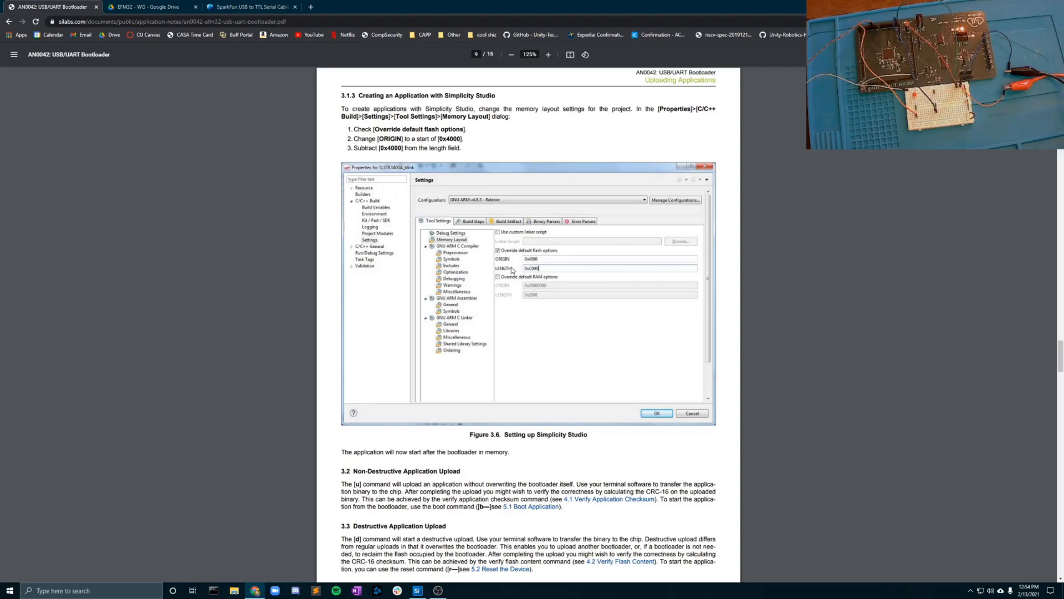
{"action": "mouse_move", "coordinate": [440, 428]}
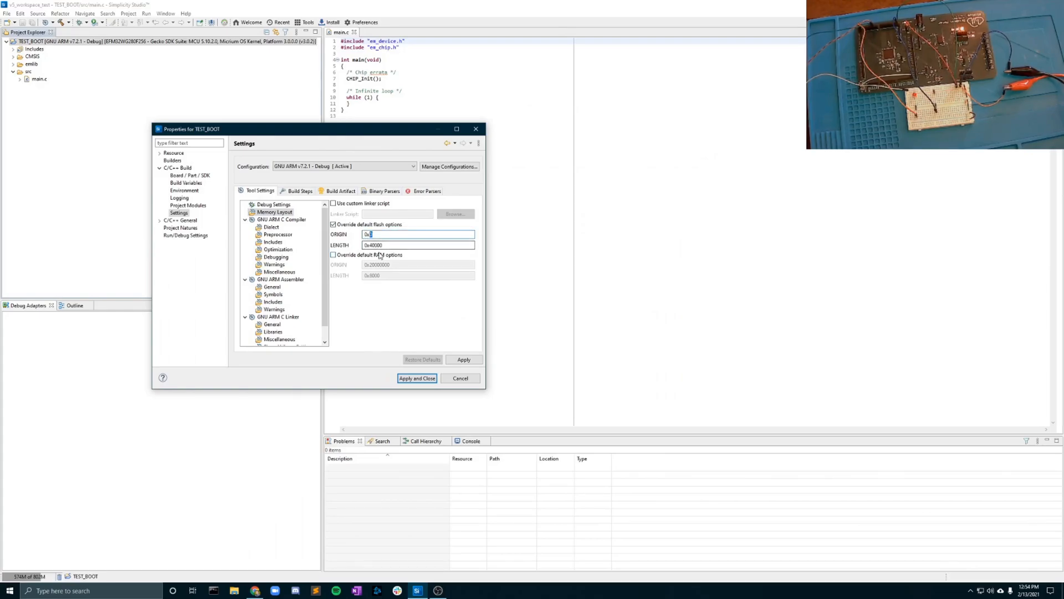
- Set the overridden flash ORIGIN to 0x1000 and clear the LENGTH value for editing
{"action": "type", "text": "1000"}
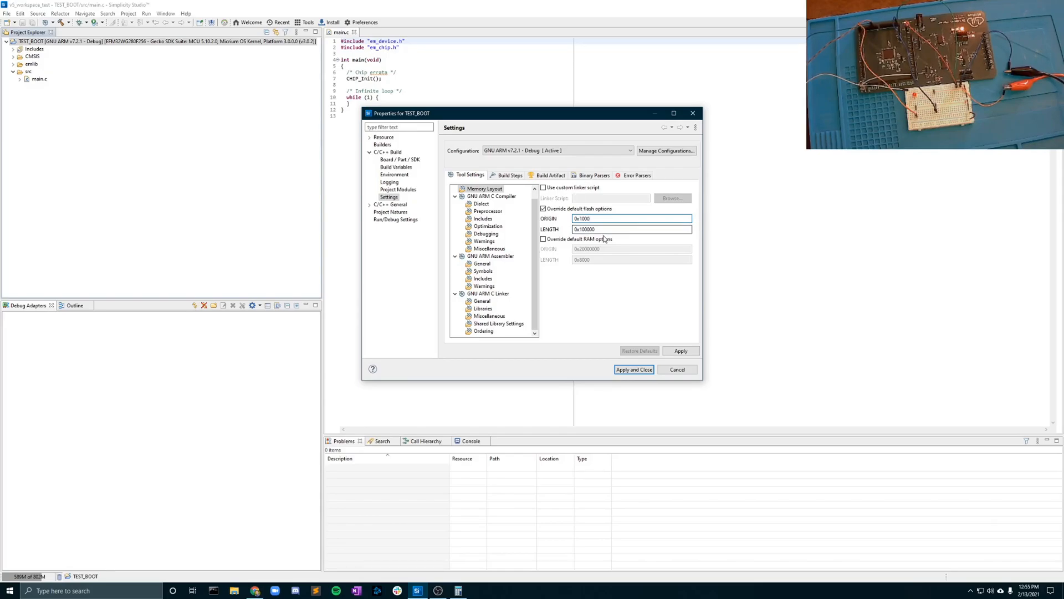
{"action": "triple_click", "coordinate": [604, 229]}
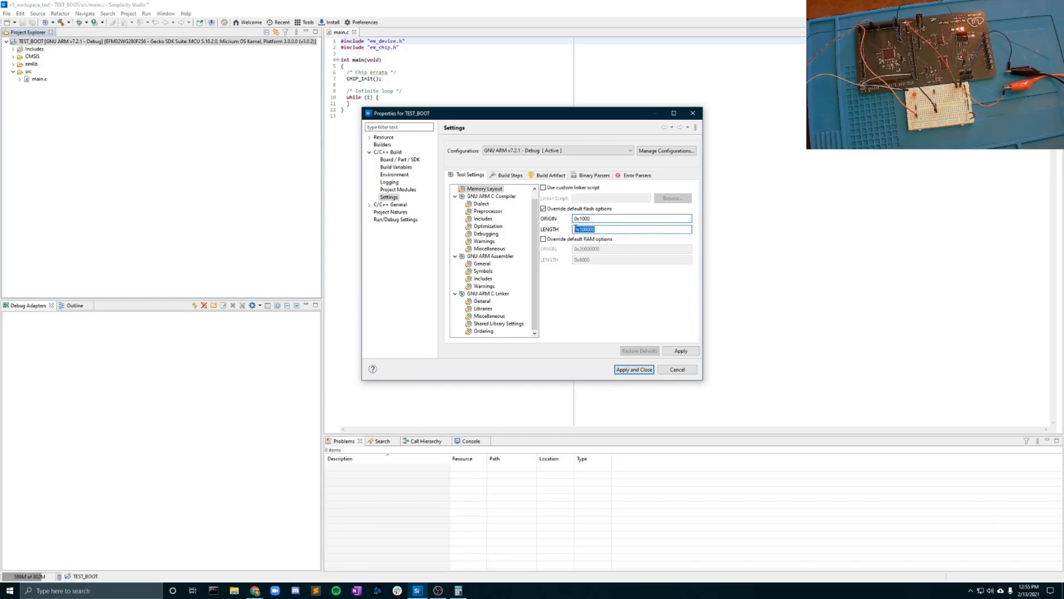
{"action": "key", "text": "Delete"}
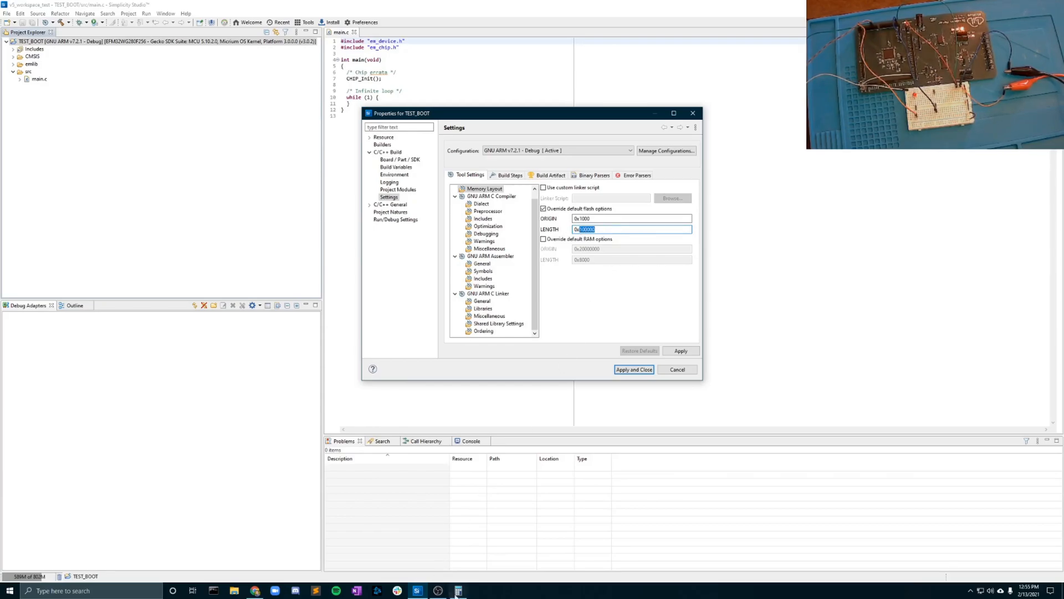
- Compute hex 100000 minus 1000 in Calculator's Programmer mode for the flash length
{"action": "left_click", "coordinate": [459, 590]}
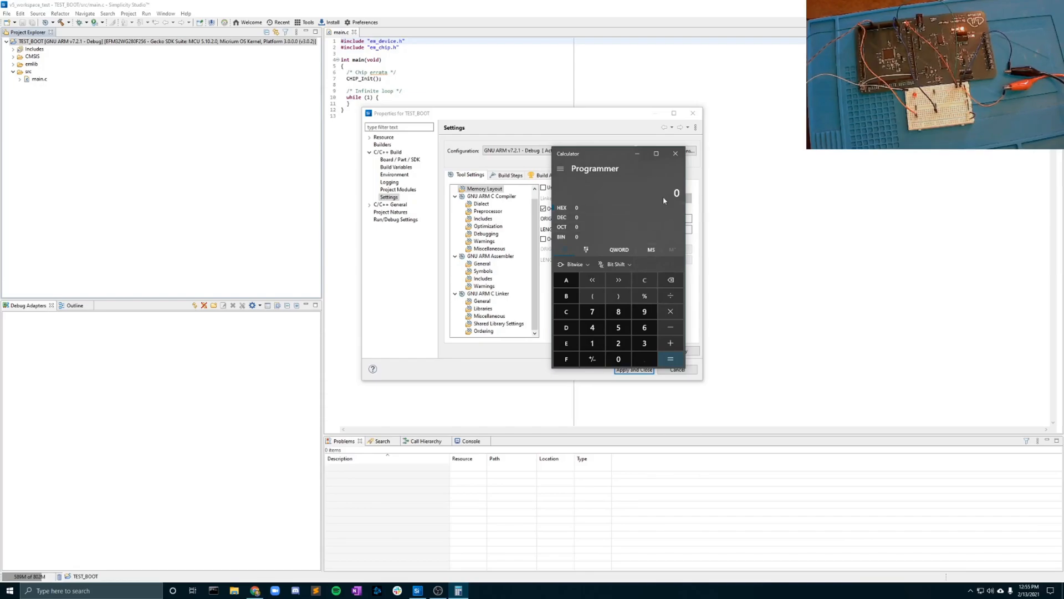
{"action": "left_click", "coordinate": [670, 325]}
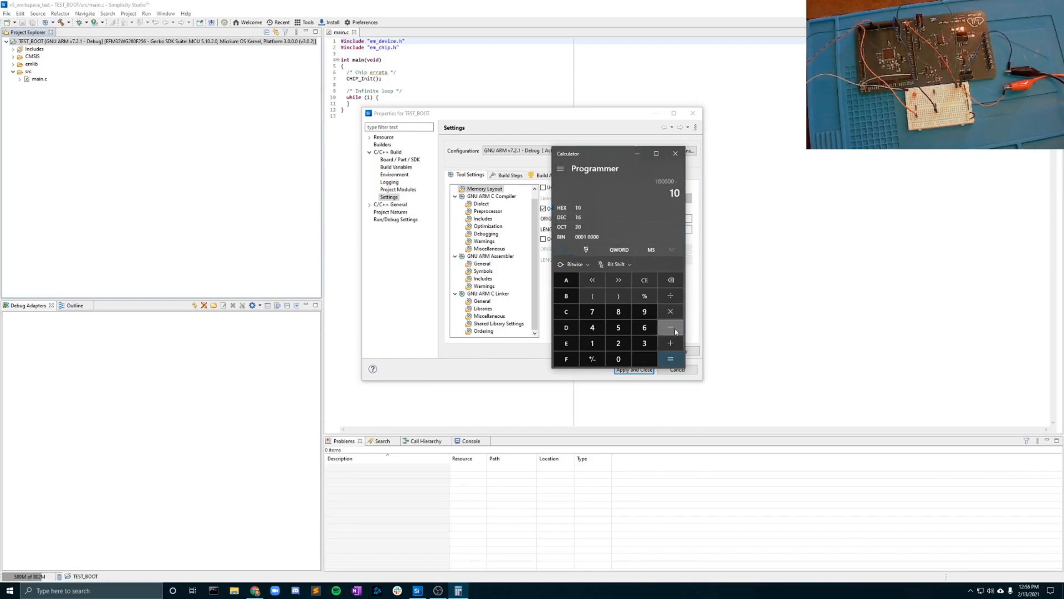
{"action": "left_click", "coordinate": [670, 326]}
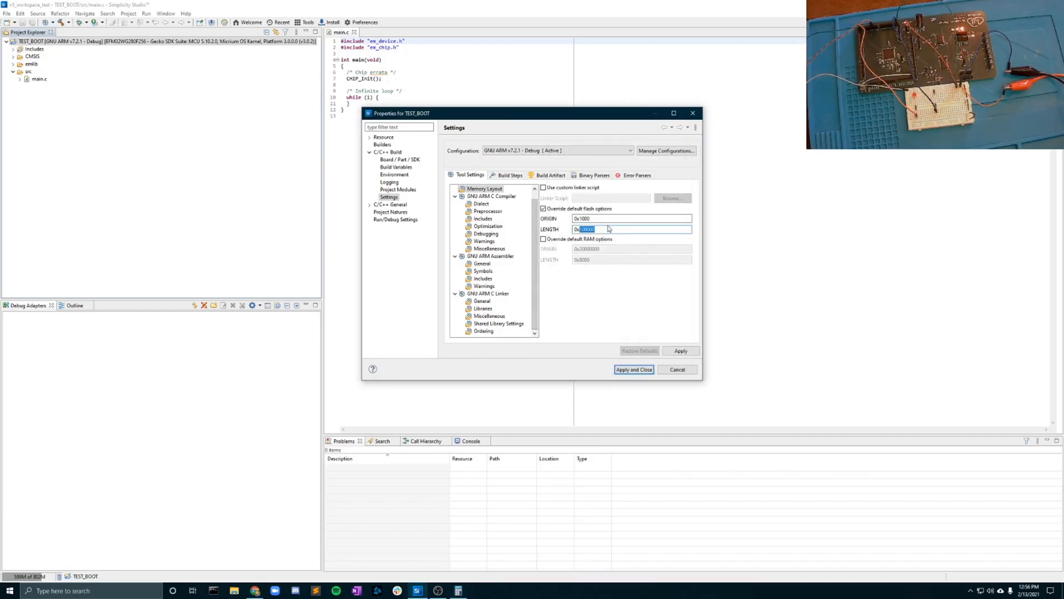
- Enter flash LENGTH 0xFF000, then apply and close the project properties
{"action": "type", "text": "0xf"}
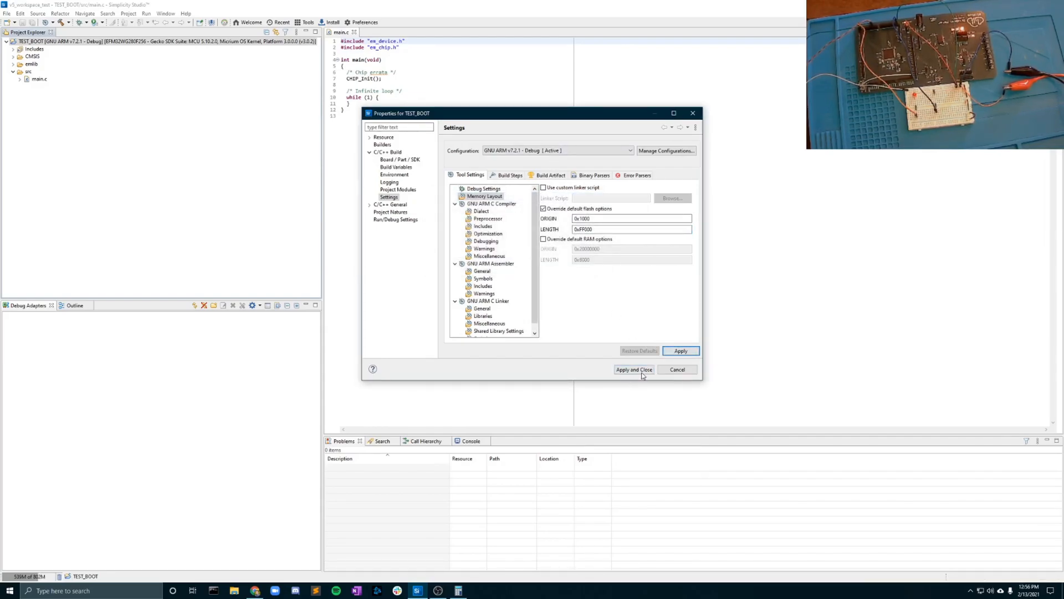
{"action": "left_click", "coordinate": [633, 369]}
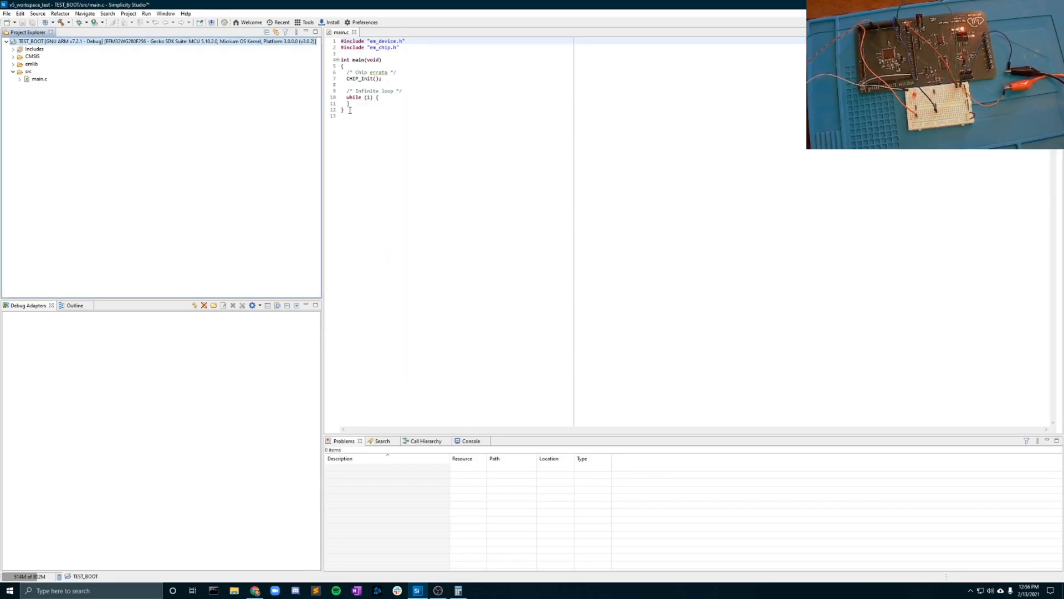
{"action": "mouse_move", "coordinate": [337, 323]}
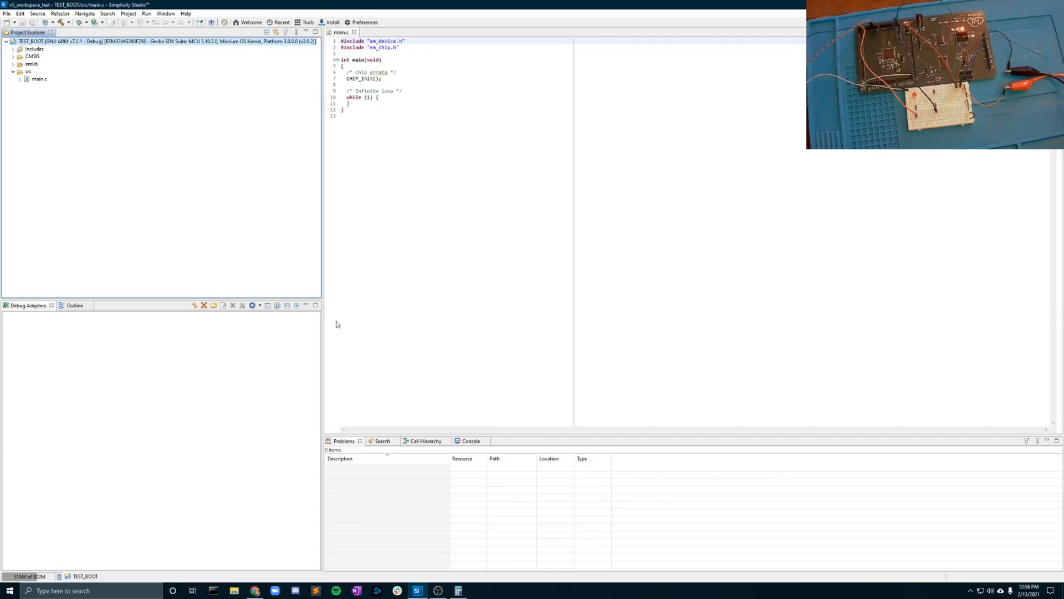
{"action": "mouse_move", "coordinate": [373, 143]}
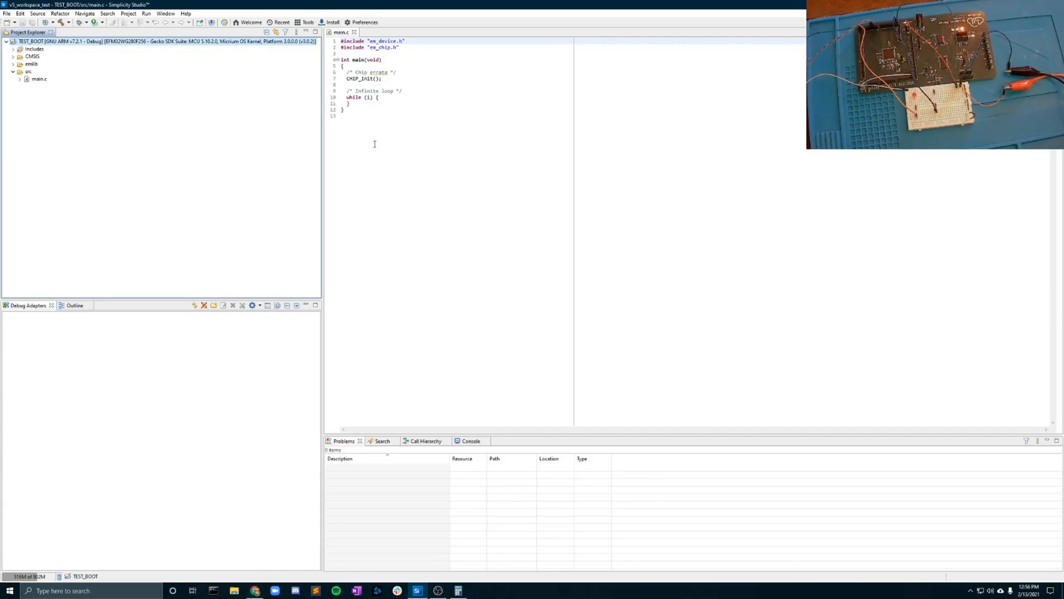
- Edit main.c to include em_cmu.h/em_gpio.h, enable the GPIO clock and toggle PA15 in a counter loop
{"action": "left_click", "coordinate": [396, 186]}
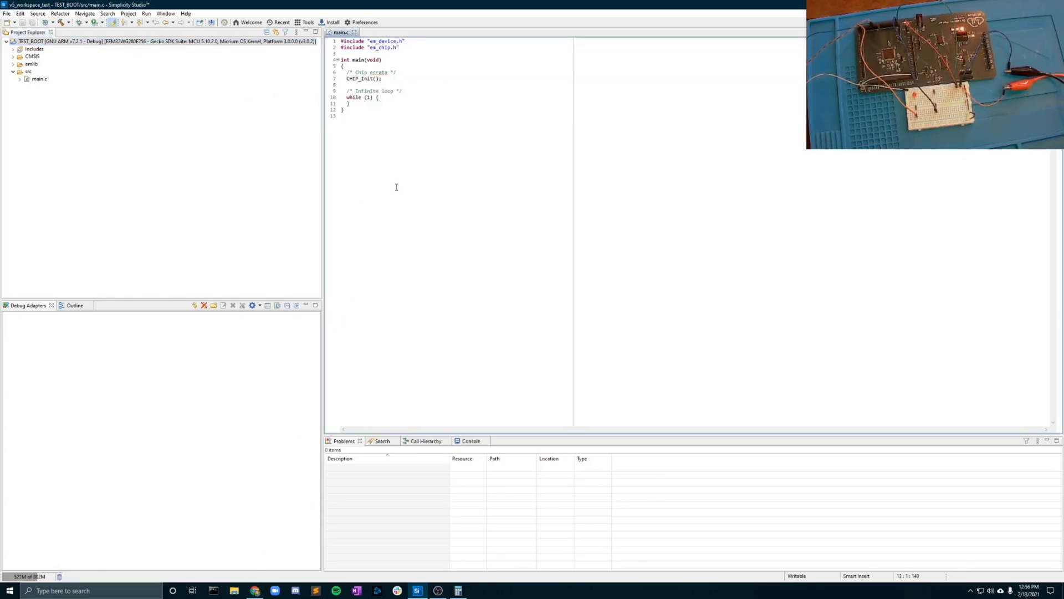
{"action": "mouse_move", "coordinate": [234, 564]}
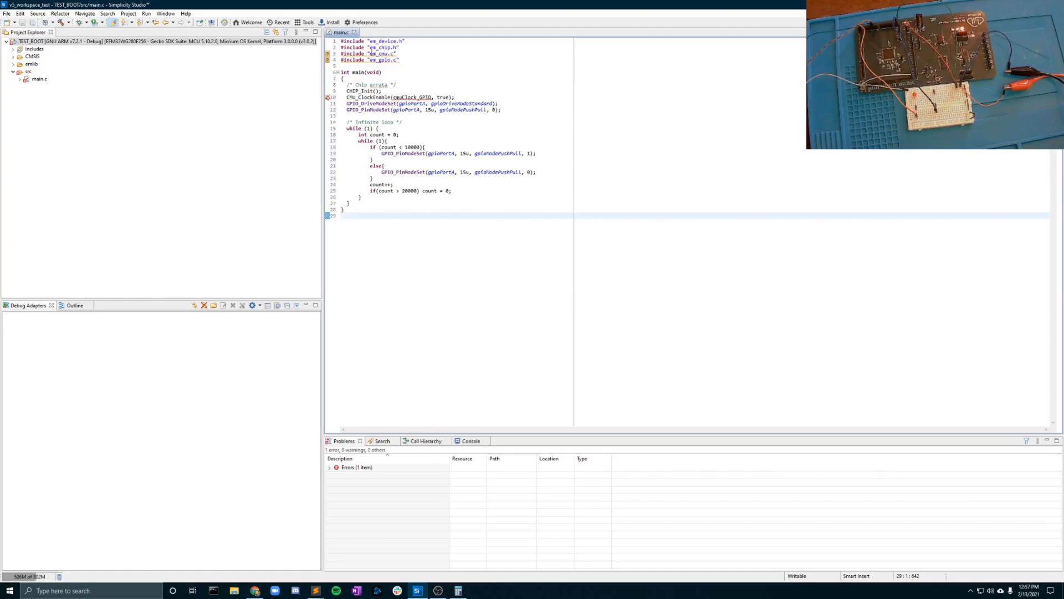
{"action": "double_click", "coordinate": [381, 54]}
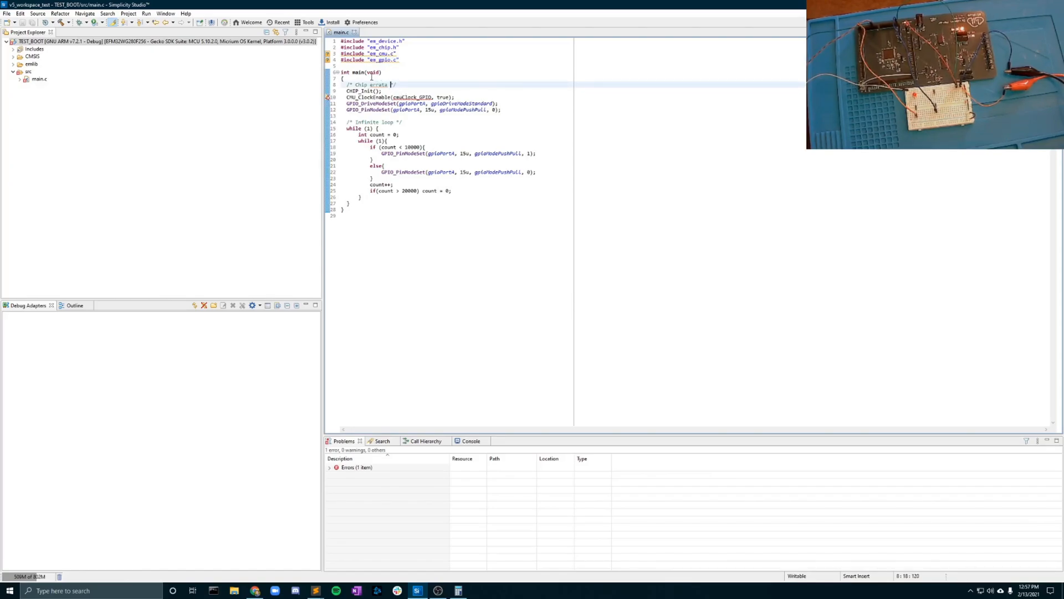
{"action": "left_click_drag", "start_coordinate": [347, 47], "coordinate": [398, 60]}
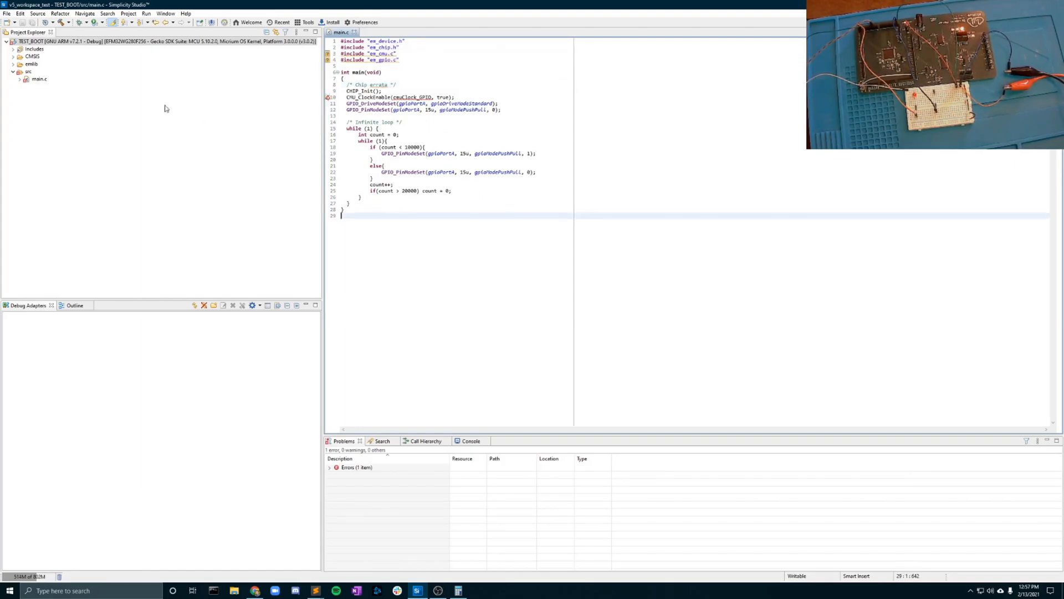
- Add the emlib/src directory to TEST_BOOT's GNU ARM C Compiler include paths and apply
{"action": "right_click", "coordinate": [55, 41]}
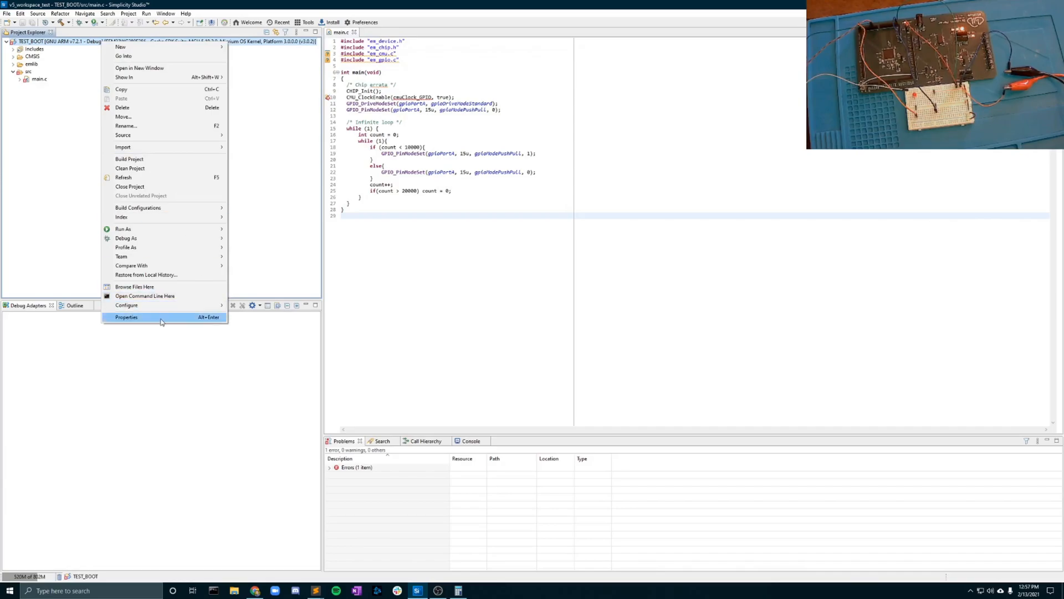
{"action": "left_click", "coordinate": [126, 317]}
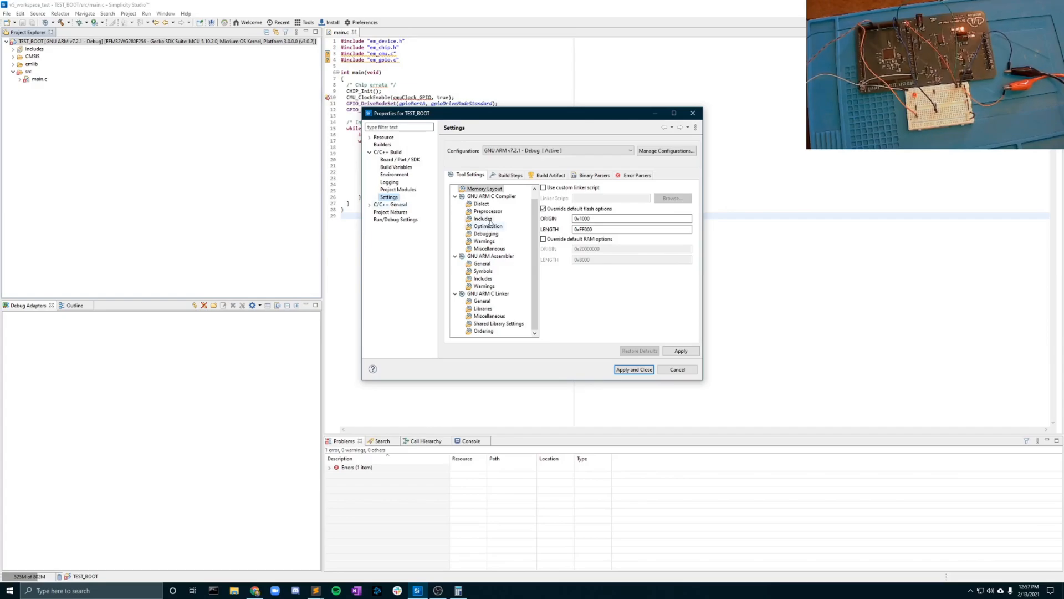
{"action": "left_click", "coordinate": [483, 219]}
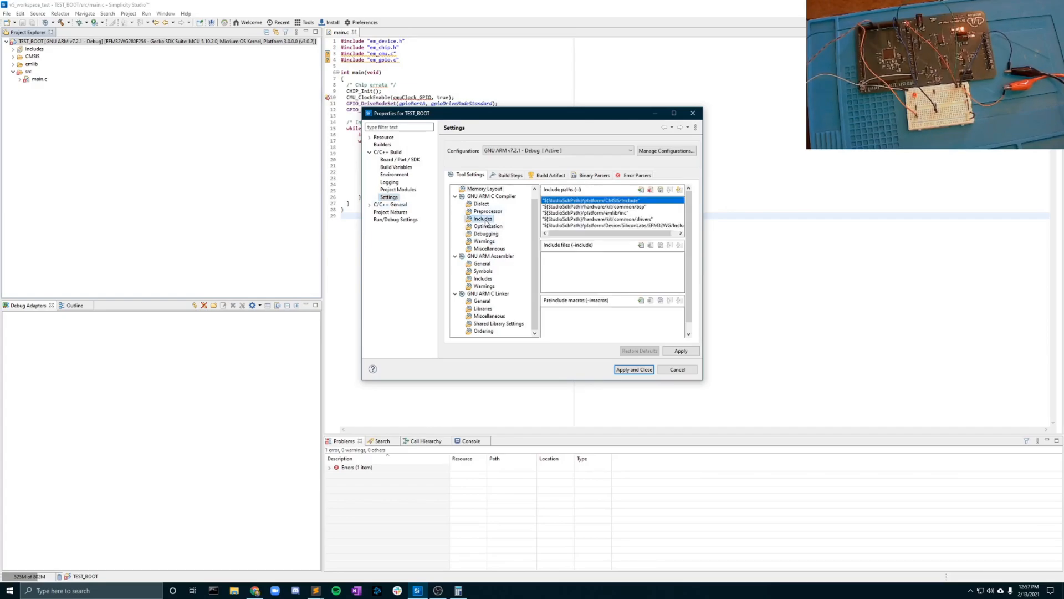
{"action": "left_click", "coordinate": [639, 189]}
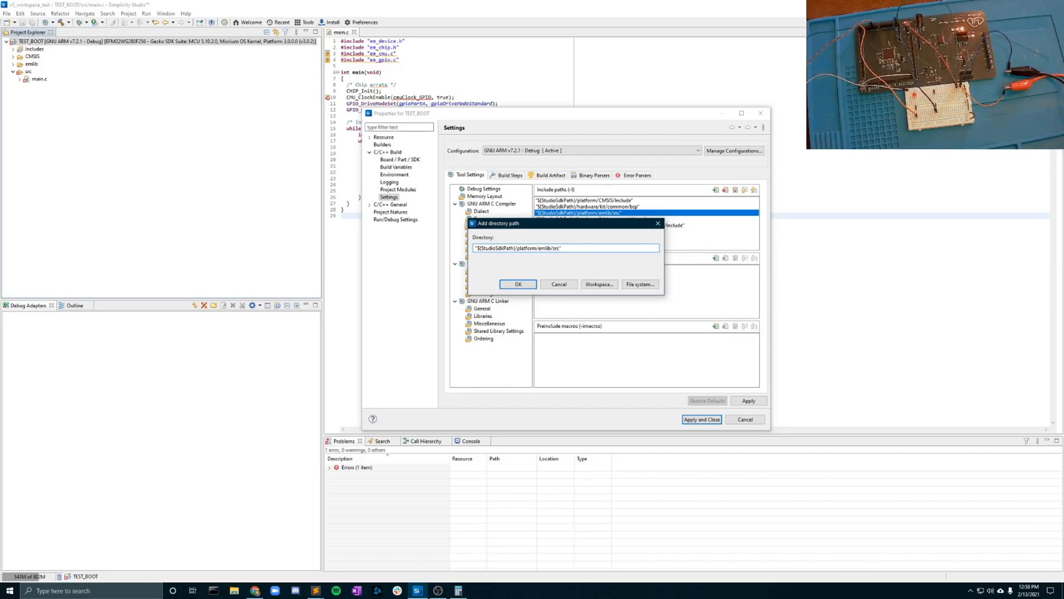
{"action": "left_click", "coordinate": [517, 284]}
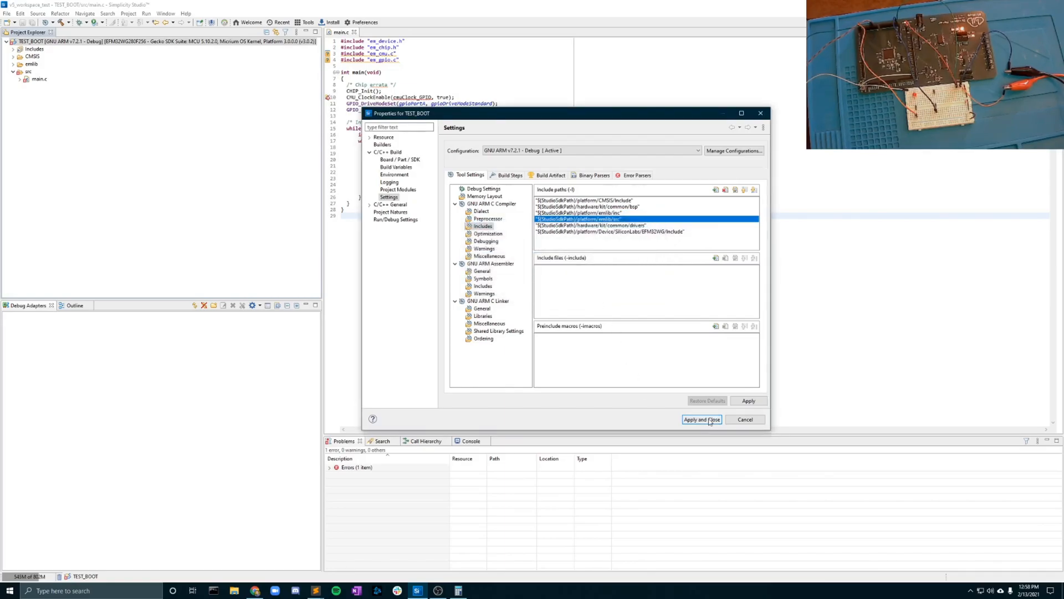
{"action": "left_click", "coordinate": [701, 419]}
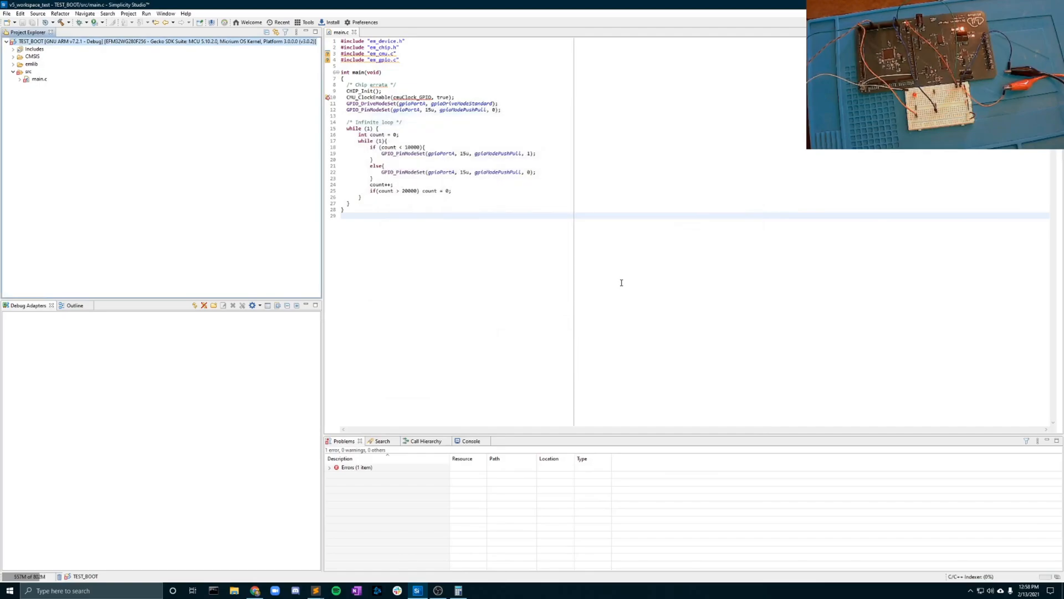
- Expand the project's Includes list to confirm emlib src is now present
{"action": "left_click", "coordinate": [13, 49]}
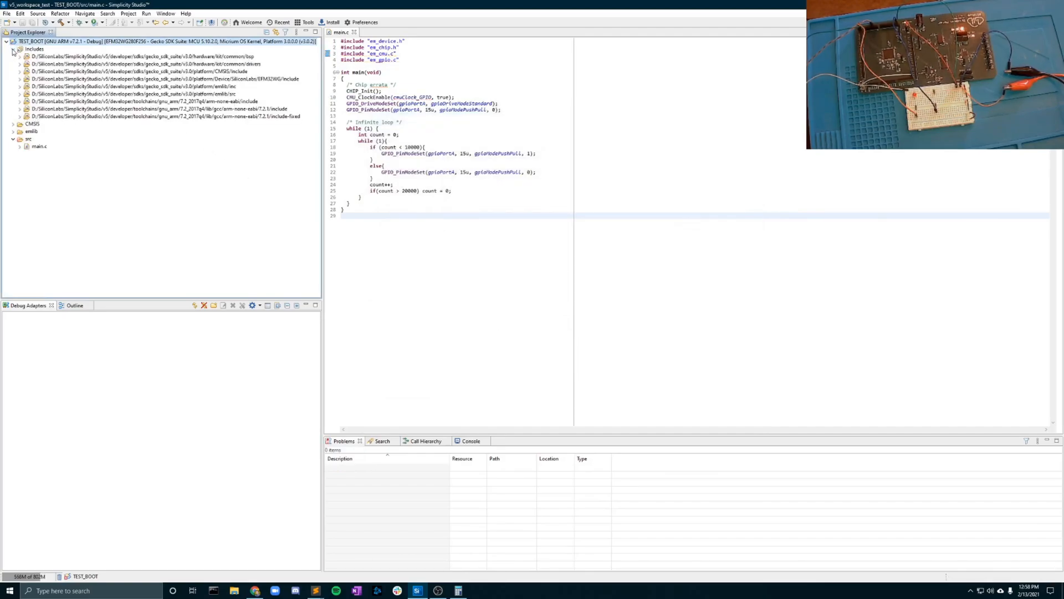
{"action": "left_click", "coordinate": [125, 93]}
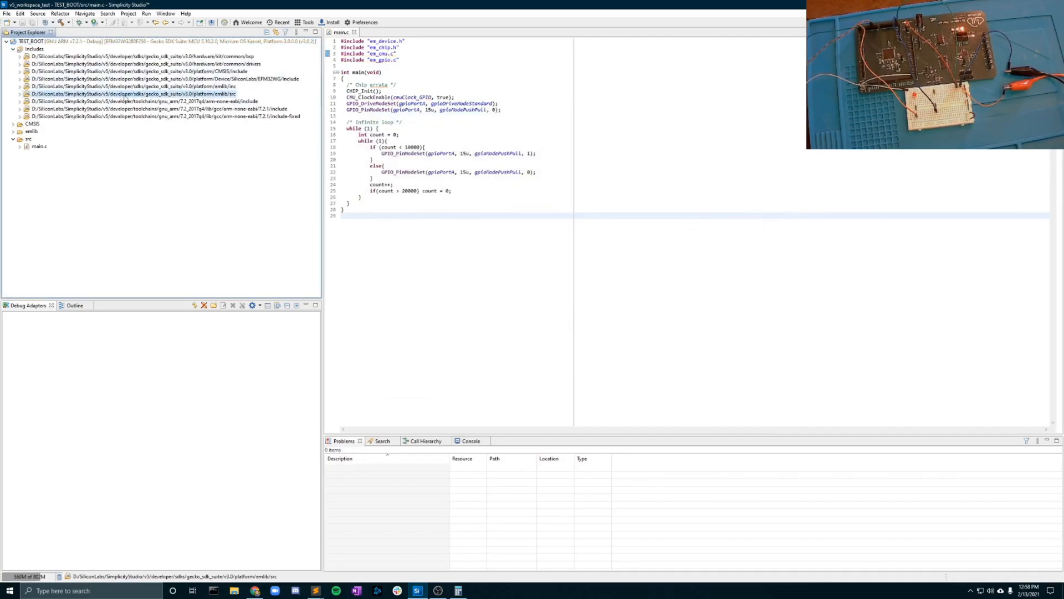
{"action": "left_click", "coordinate": [136, 86]}
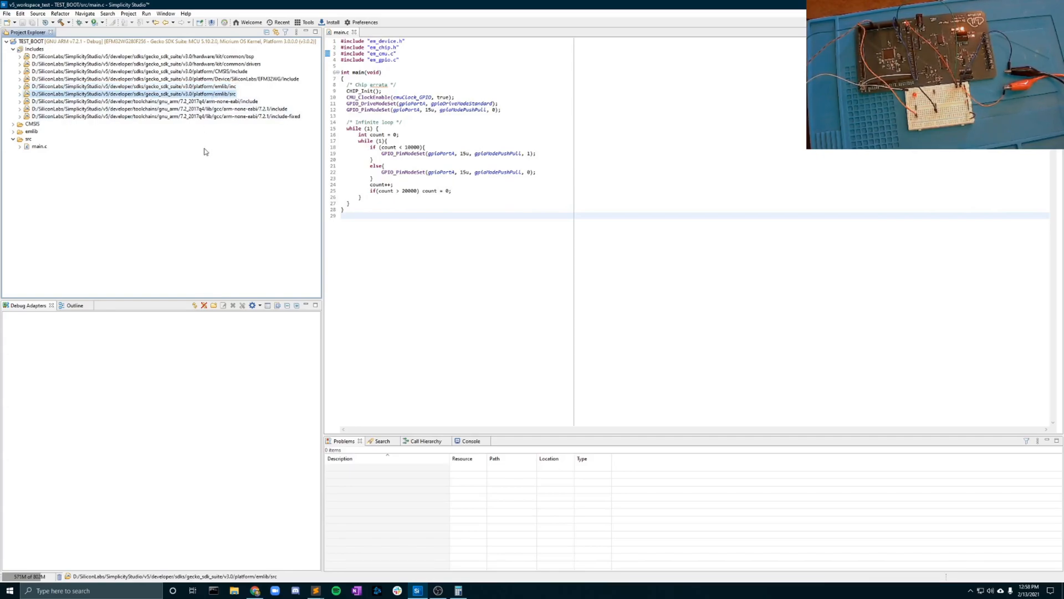
{"action": "mouse_move", "coordinate": [256, 190]}
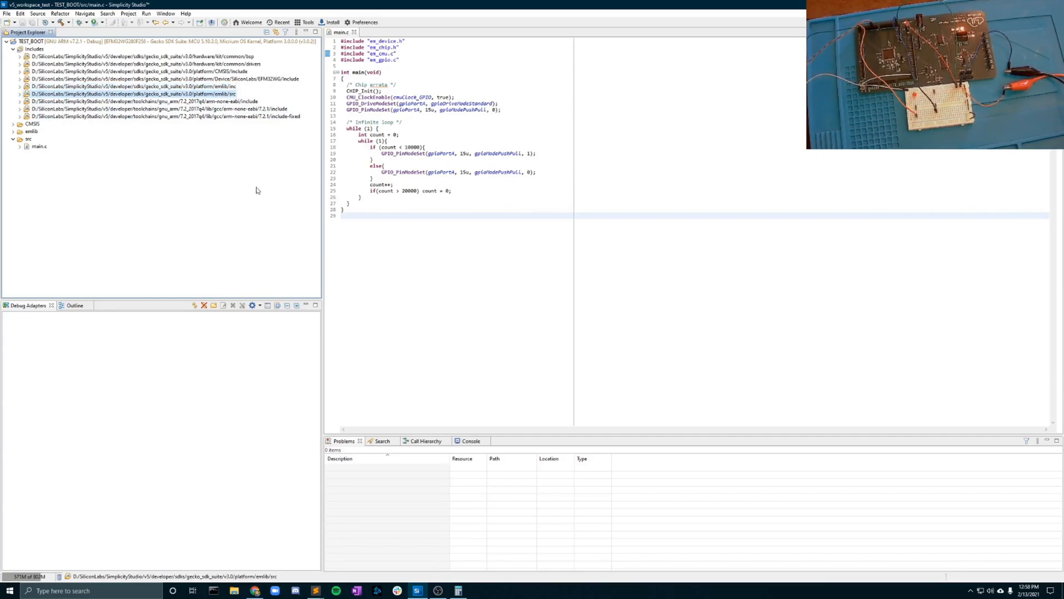
- Review cmuClock_GPIO in main.c and build TEST_BOOT with 0 errors
{"action": "left_click", "coordinate": [408, 58]}
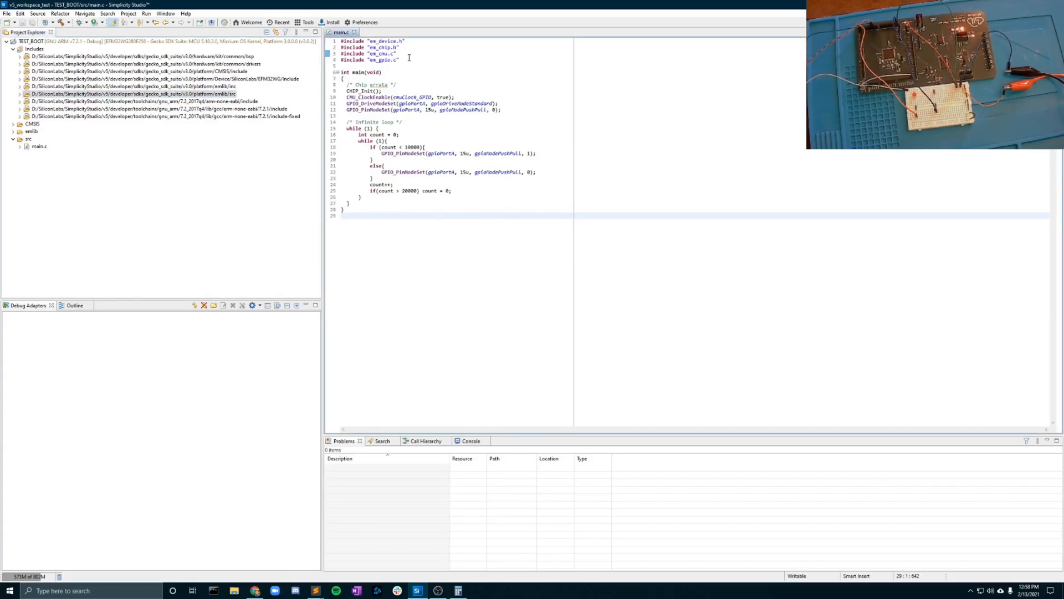
{"action": "double_click", "coordinate": [410, 97]}
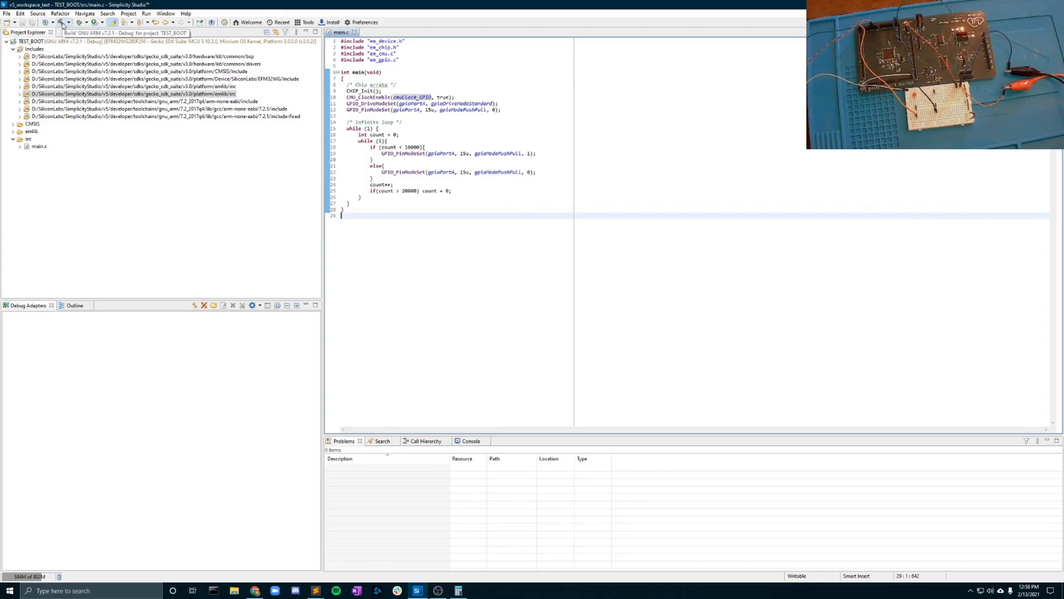
{"action": "left_click", "coordinate": [62, 22]}
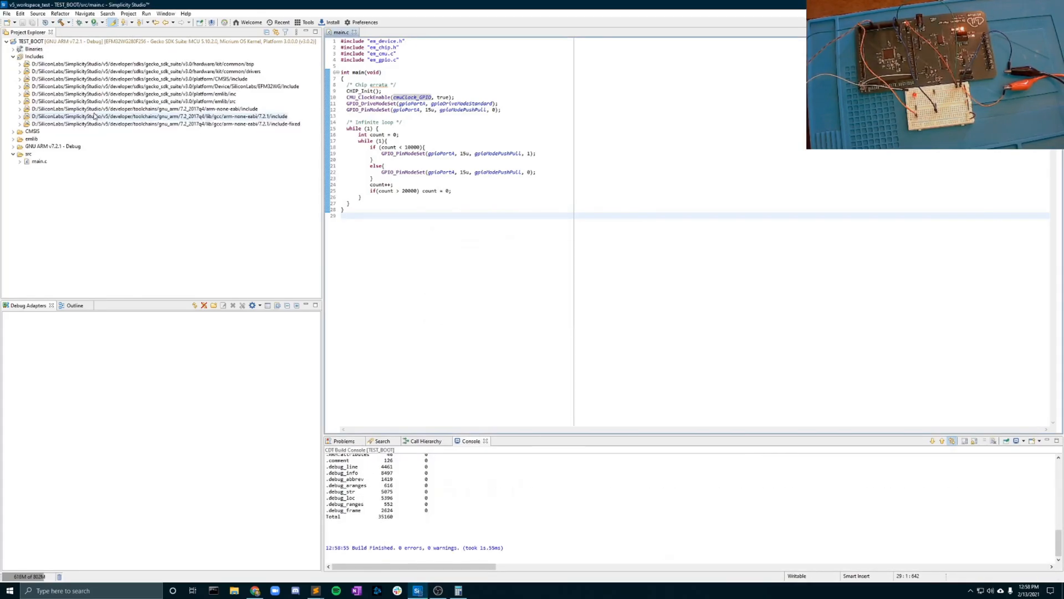
- Expand Binaries in Project Explorer and select the TEST_BOOT.bin output
{"action": "left_click", "coordinate": [7, 48]}
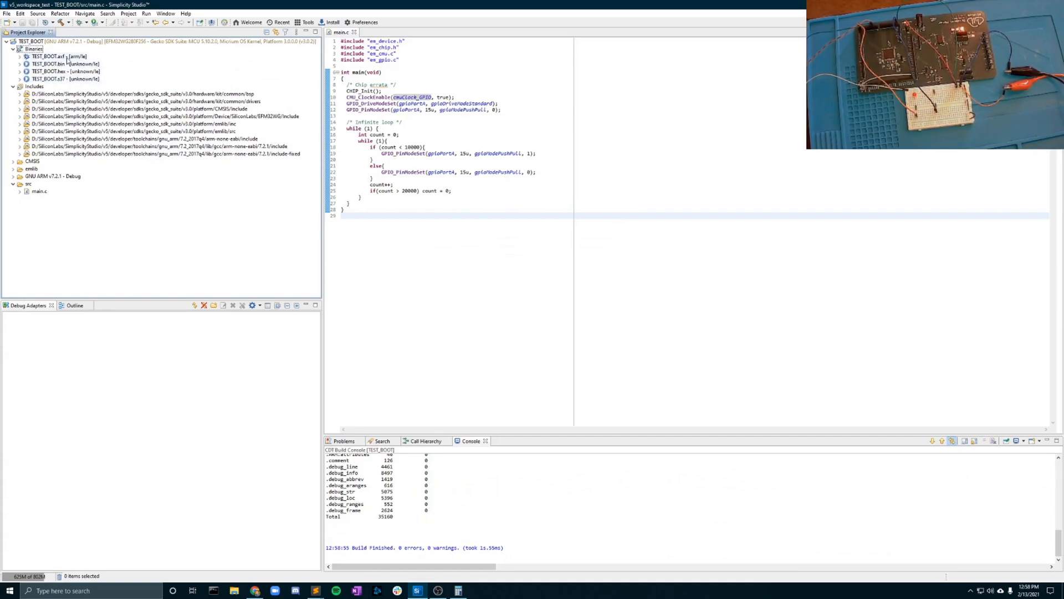
{"action": "left_click", "coordinate": [57, 64]}
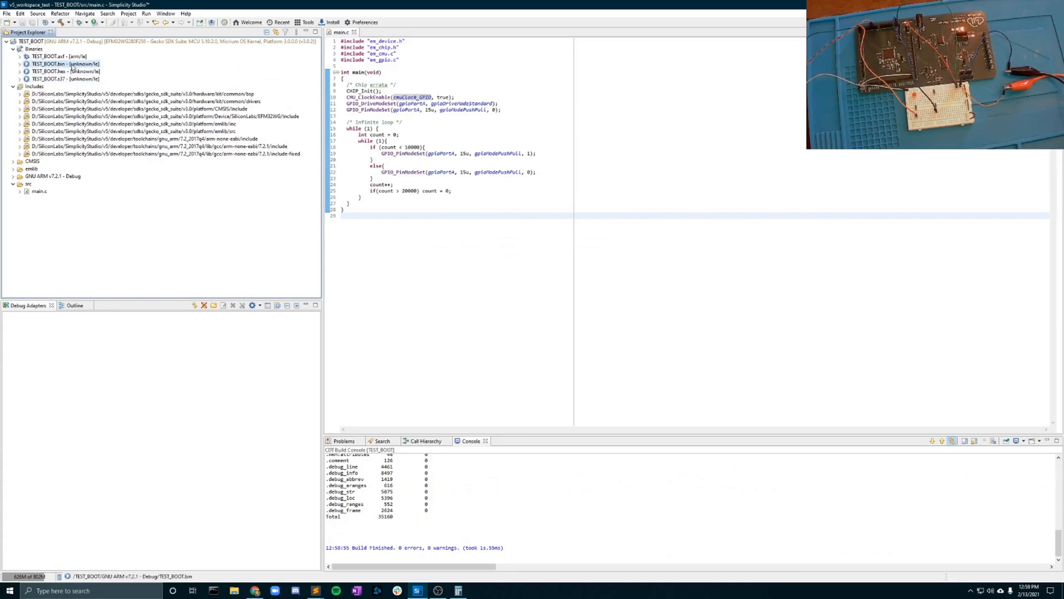
{"action": "left_click", "coordinate": [406, 258]}
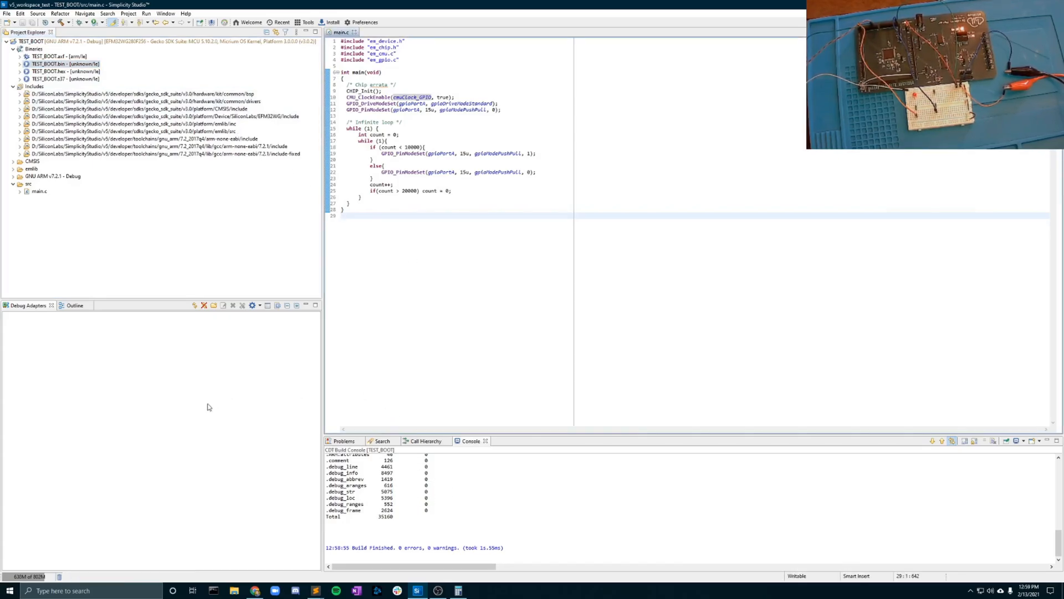
- Launch Tera Term with a Serial connection and confirm the USB Serial Port COM13 in Device Manager
{"action": "type", "text": "tera"}
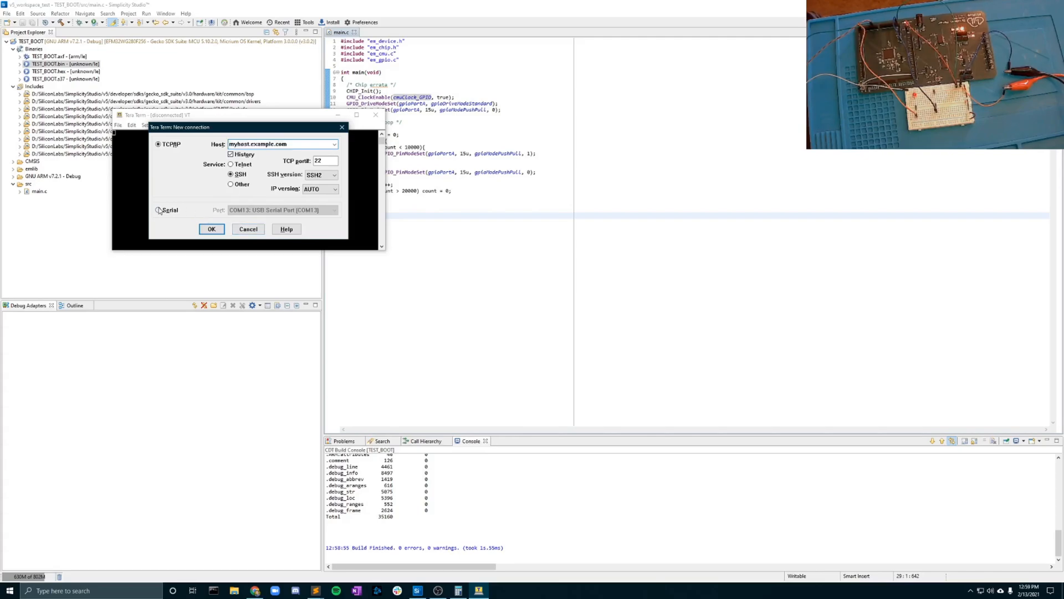
{"action": "left_click", "coordinate": [159, 210]}
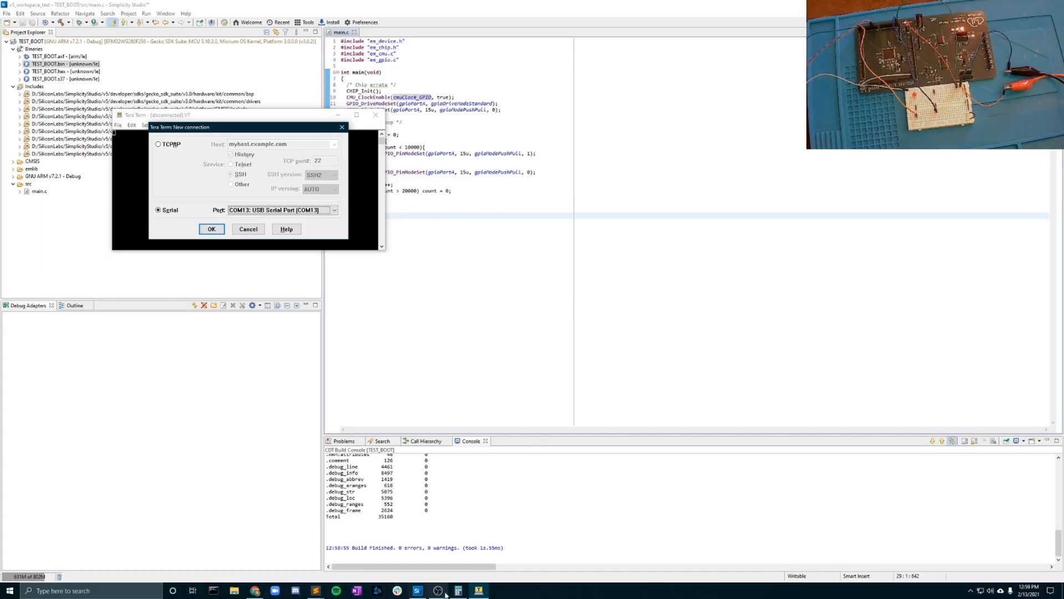
{"action": "type", "text": "dev"}
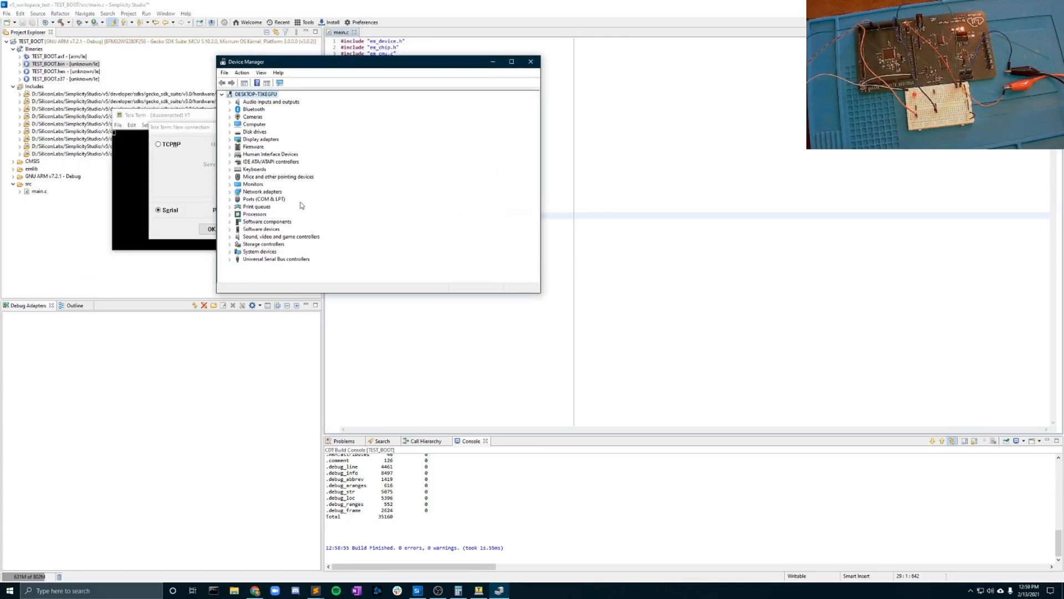
{"action": "left_click", "coordinate": [231, 198]}
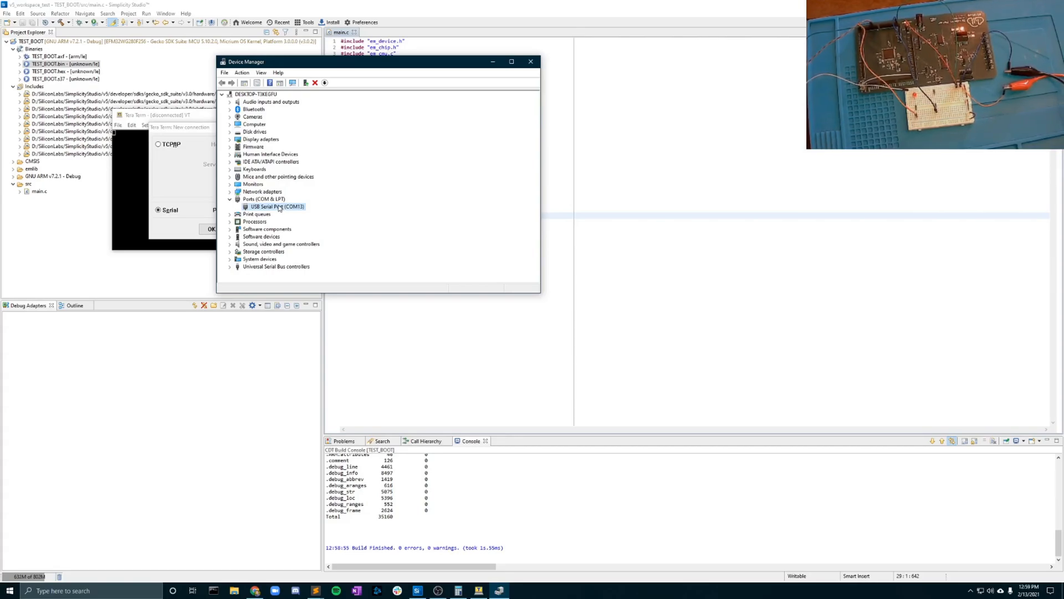
{"action": "mouse_move", "coordinate": [515, 71]}
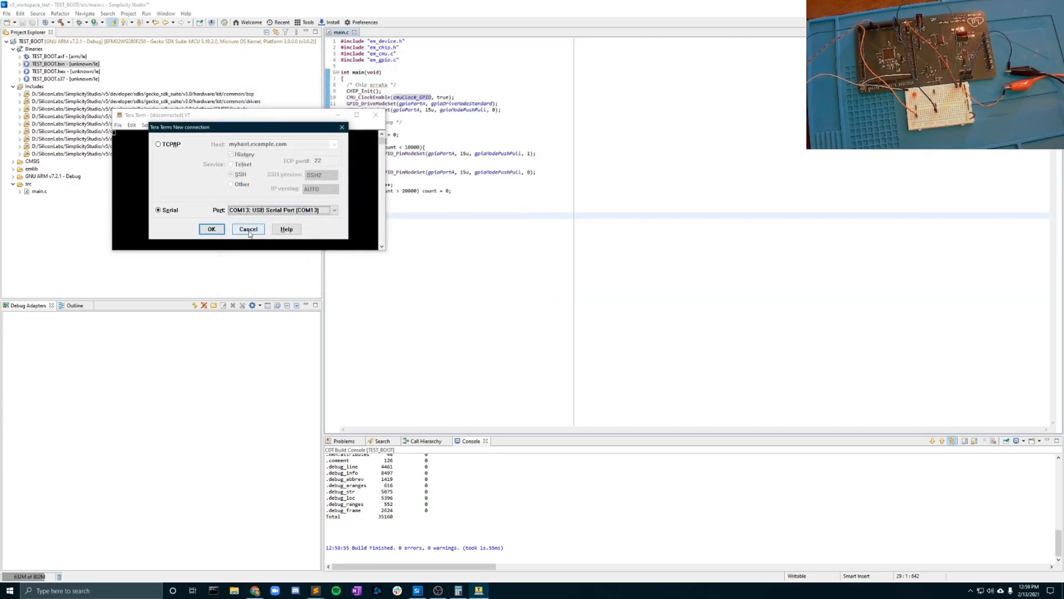
- Cancel the New connection dialog and set the serial port speed to 115200 baud
{"action": "left_click", "coordinate": [210, 228]}
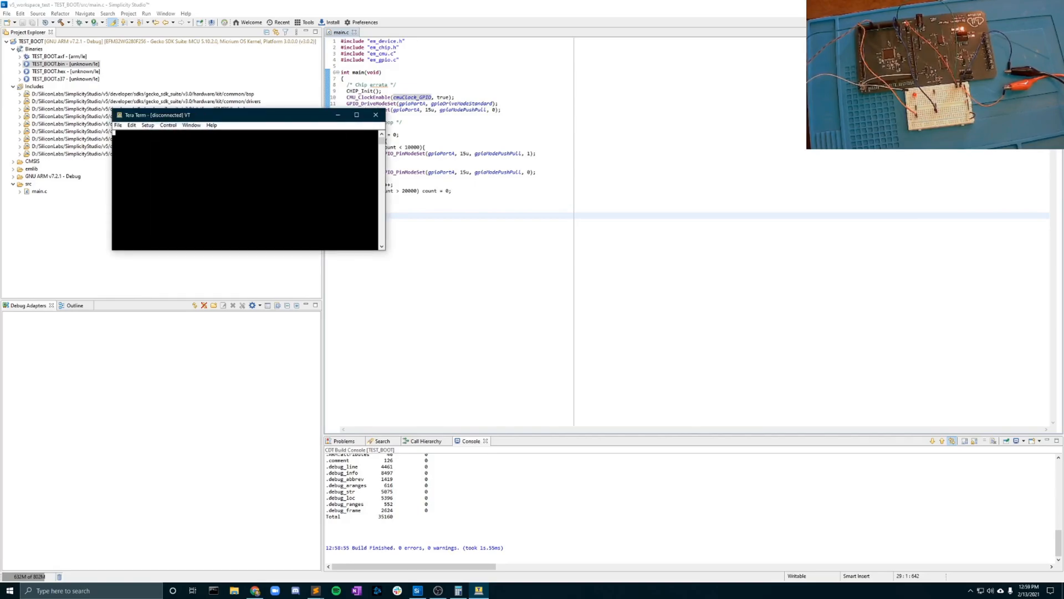
{"action": "left_click", "coordinate": [146, 125]}
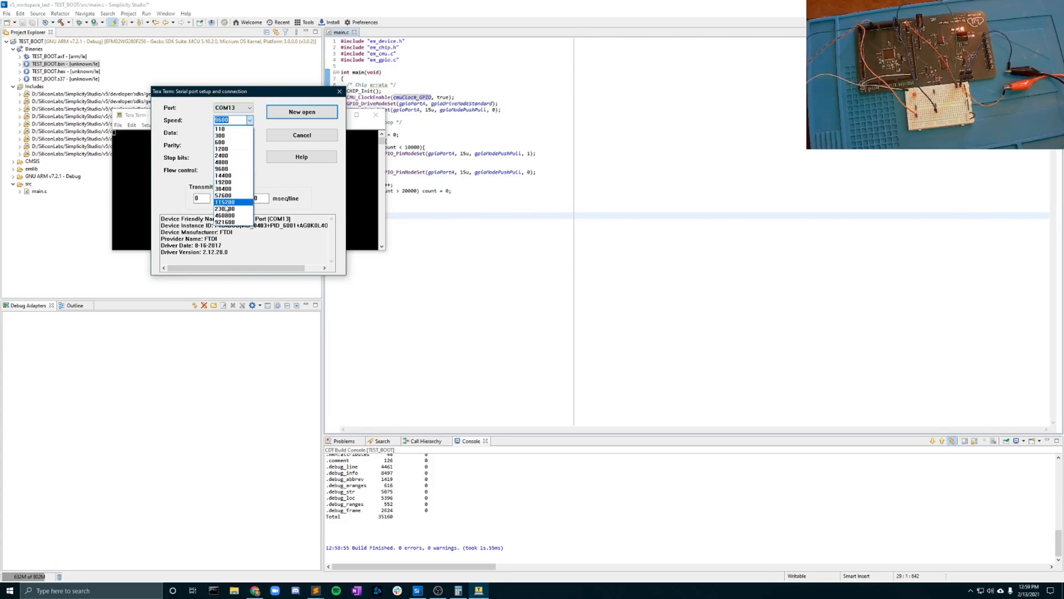
{"action": "left_click", "coordinate": [223, 202]}
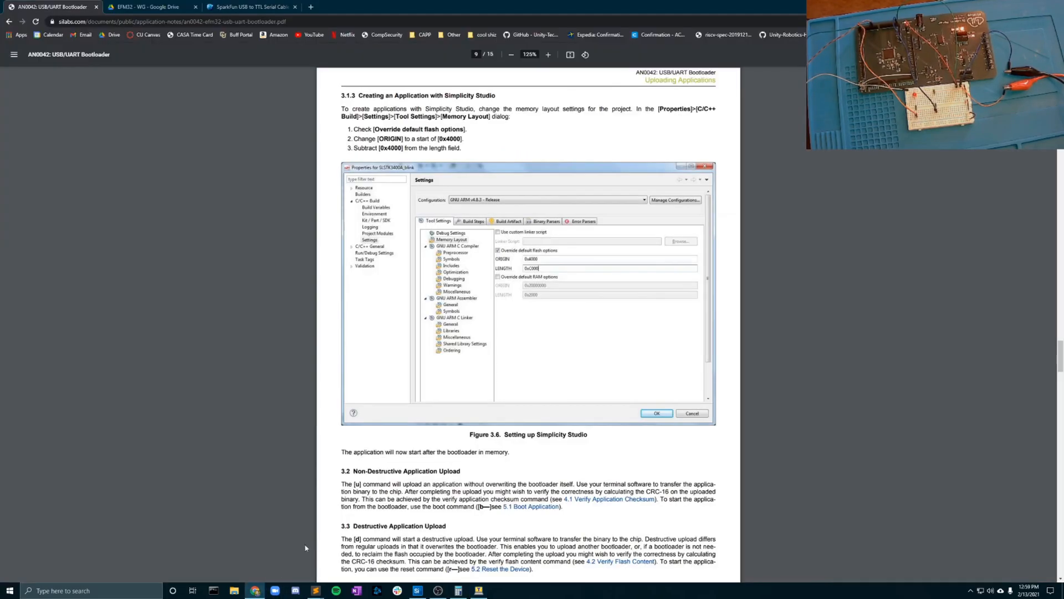
- Scroll the AN0042 PDF between the Tera Term setup figure and section 2.3 Command Line Interface
{"action": "scroll", "scroll_direction": "up", "scroll_amount": 3}
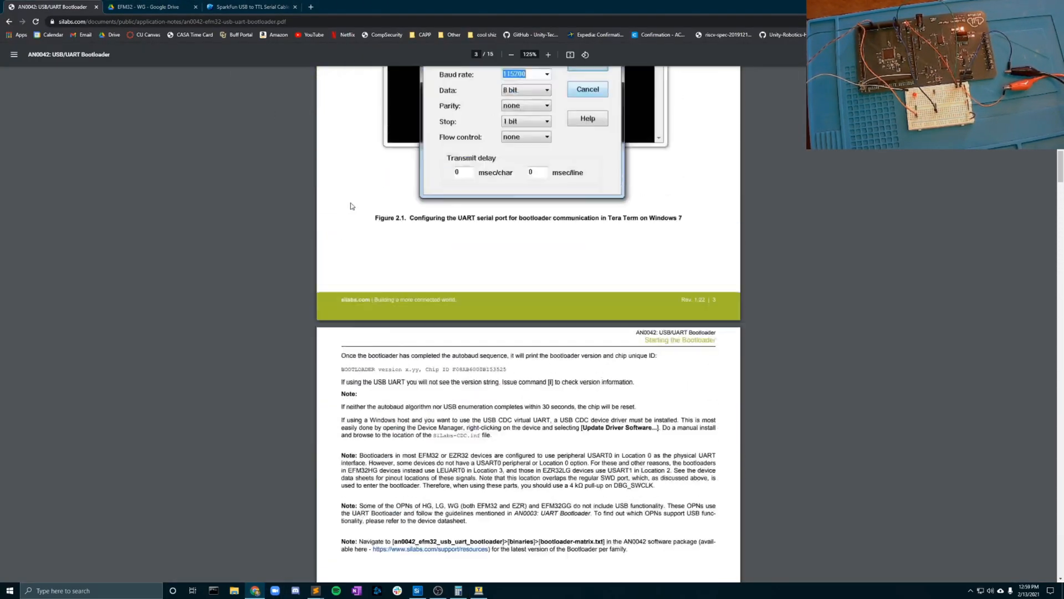
{"action": "scroll", "scroll_direction": "up", "scroll_amount": 3}
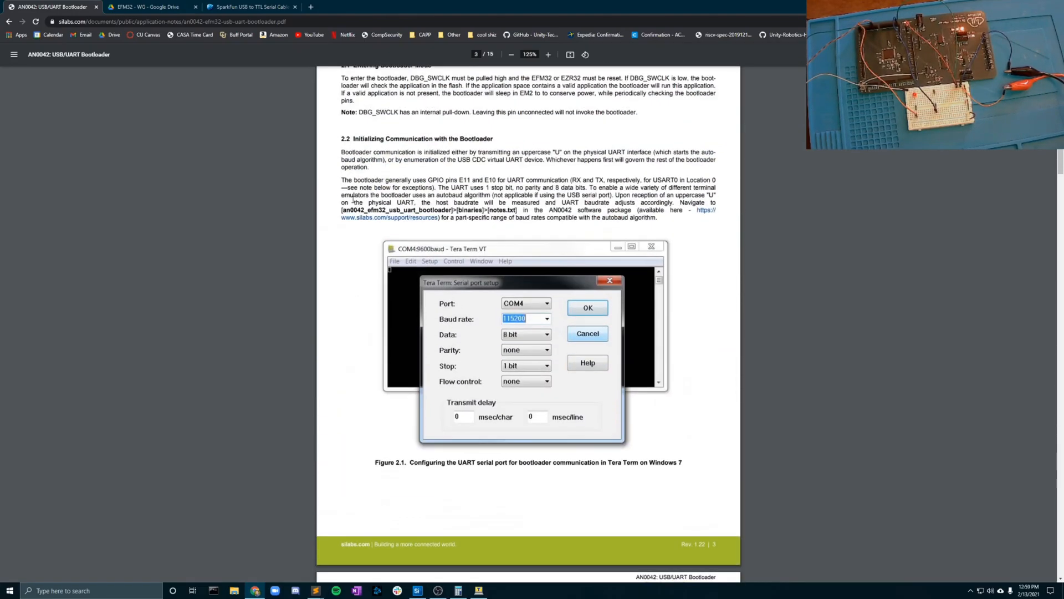
{"action": "scroll", "scroll_direction": "up", "scroll_amount": 3}
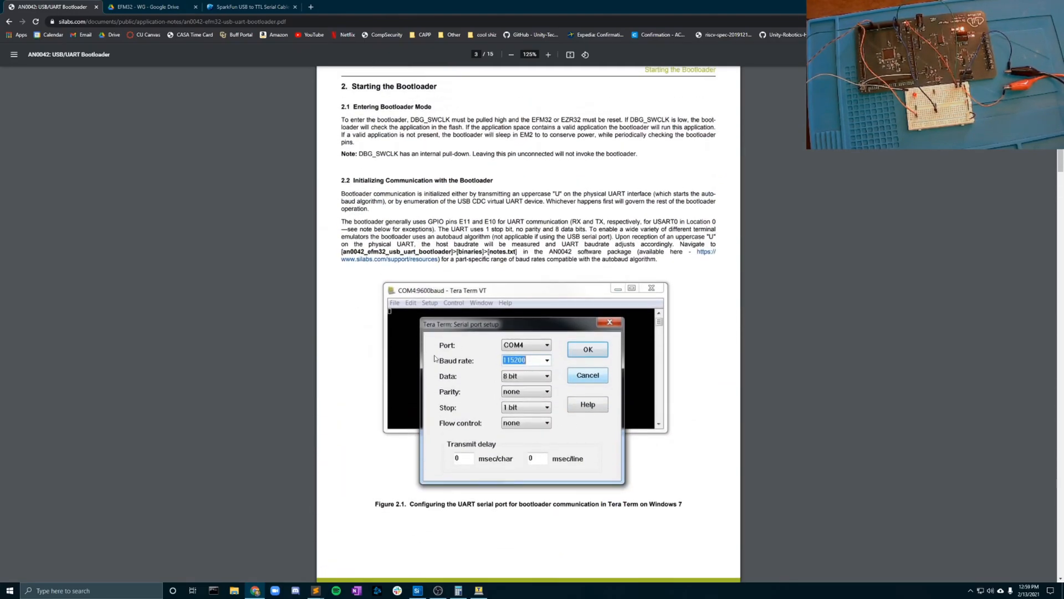
{"action": "scroll", "scroll_direction": "down", "scroll_amount": 3}
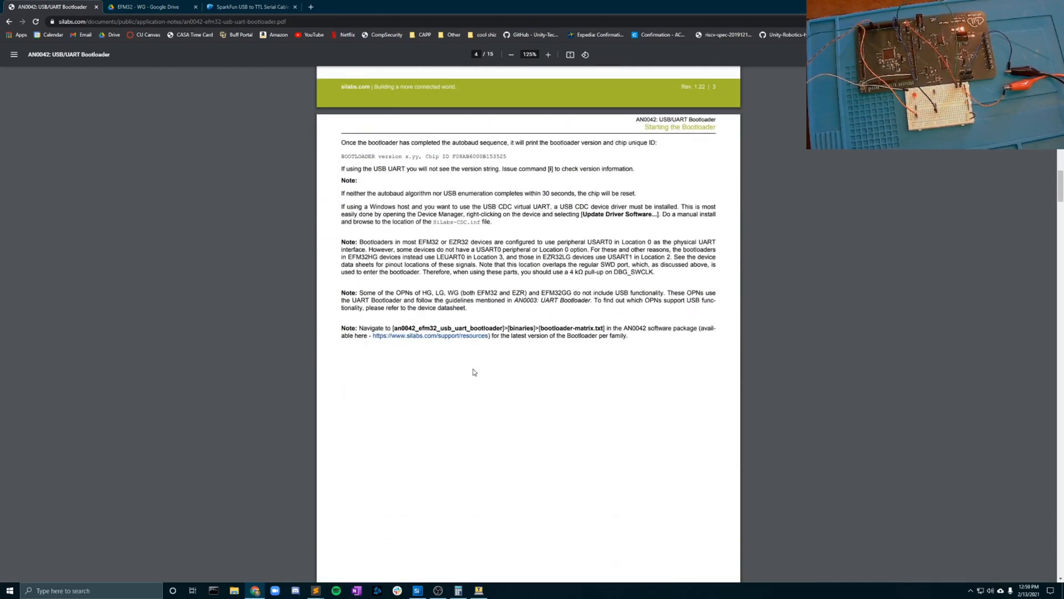
{"action": "scroll", "scroll_direction": "down", "scroll_amount": 3}
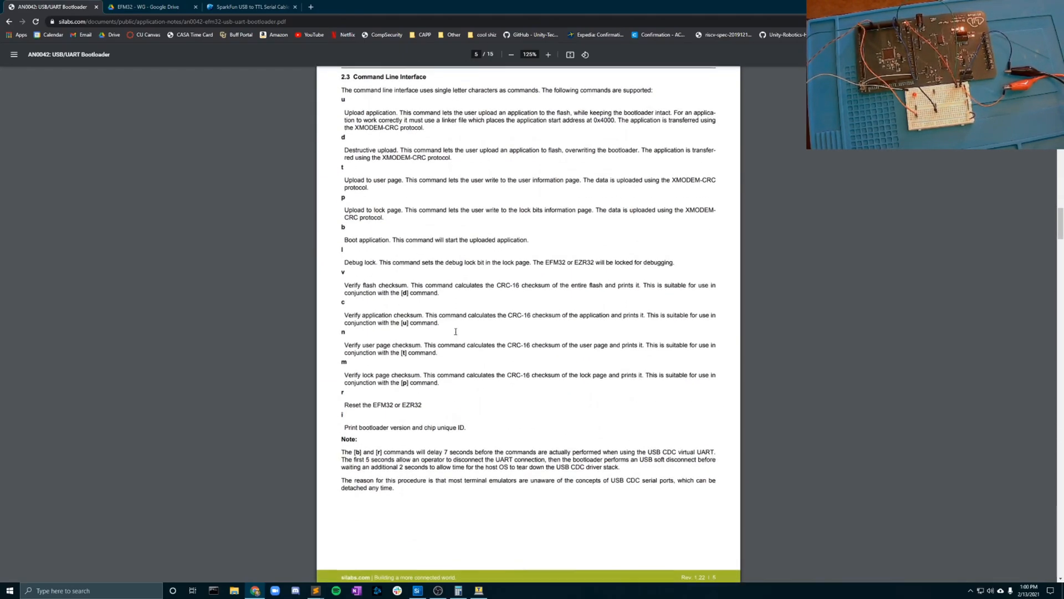
{"action": "scroll", "scroll_direction": "up", "scroll_amount": 3}
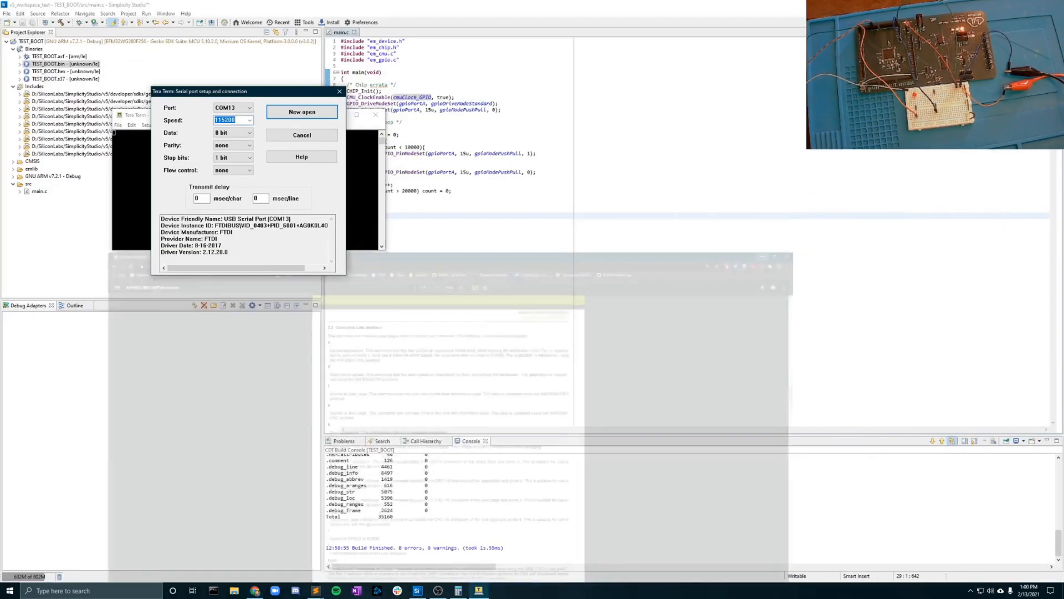
- Connect to COM13 at 115200 baud so the bootloader reports version and chip ID, then start a file transfer
{"action": "left_click", "coordinate": [302, 112]}
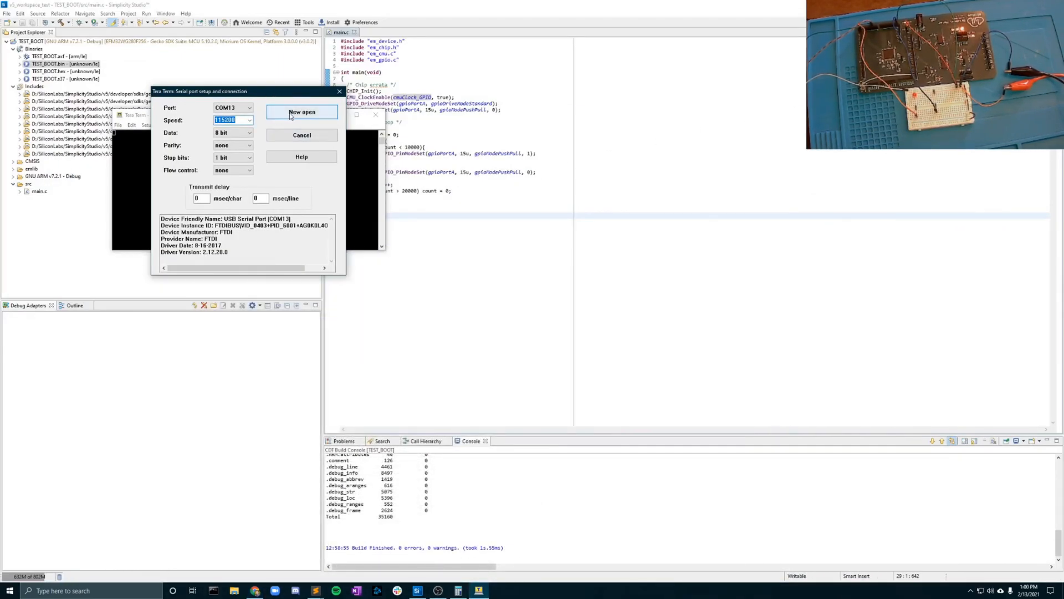
{"action": "mouse_move", "coordinate": [299, 114]}
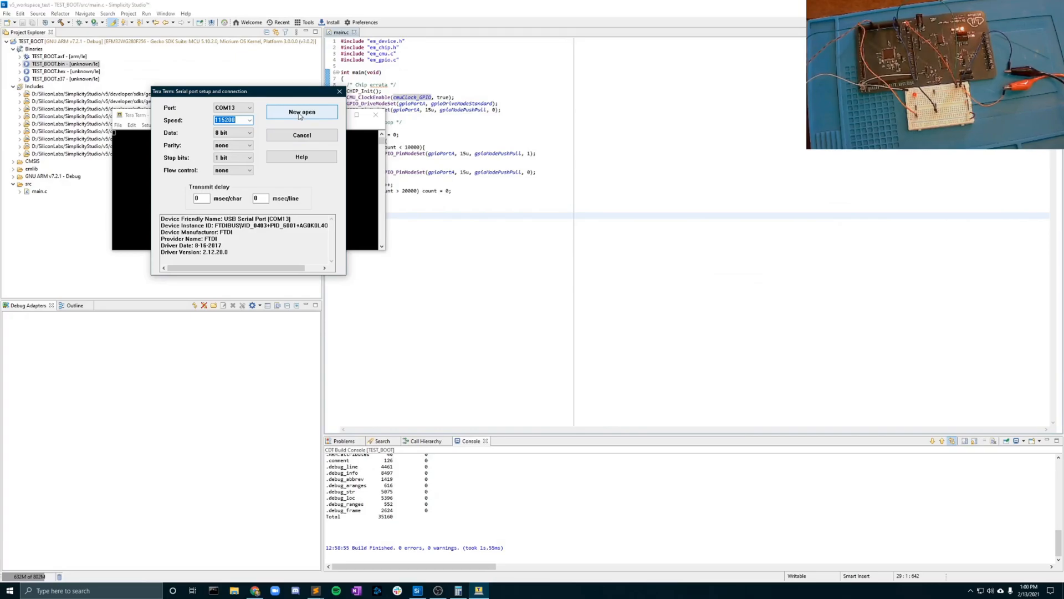
{"action": "left_click", "coordinate": [301, 111]}
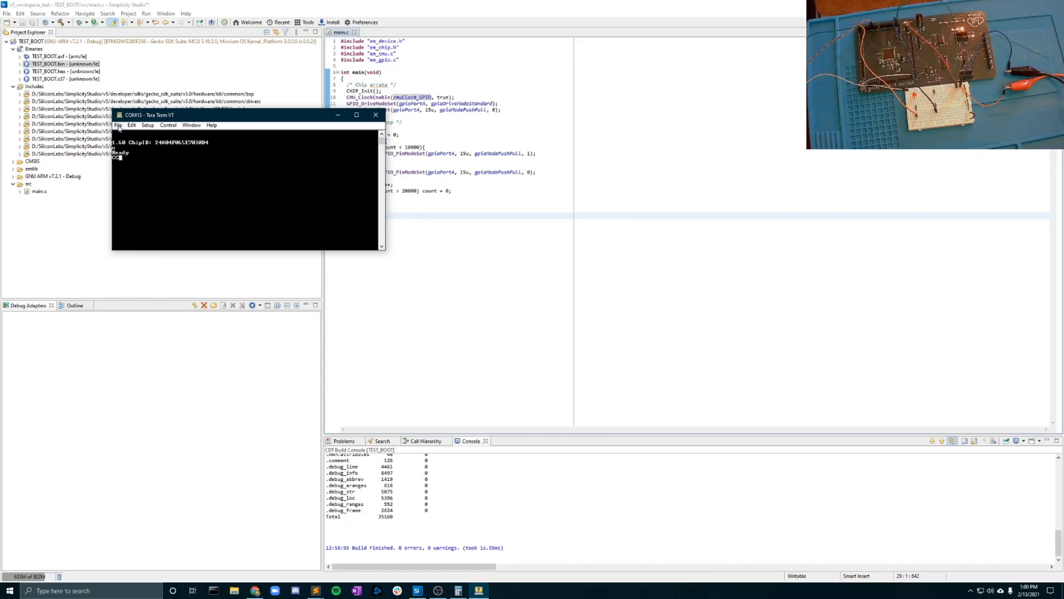
{"action": "left_click", "coordinate": [118, 125]}
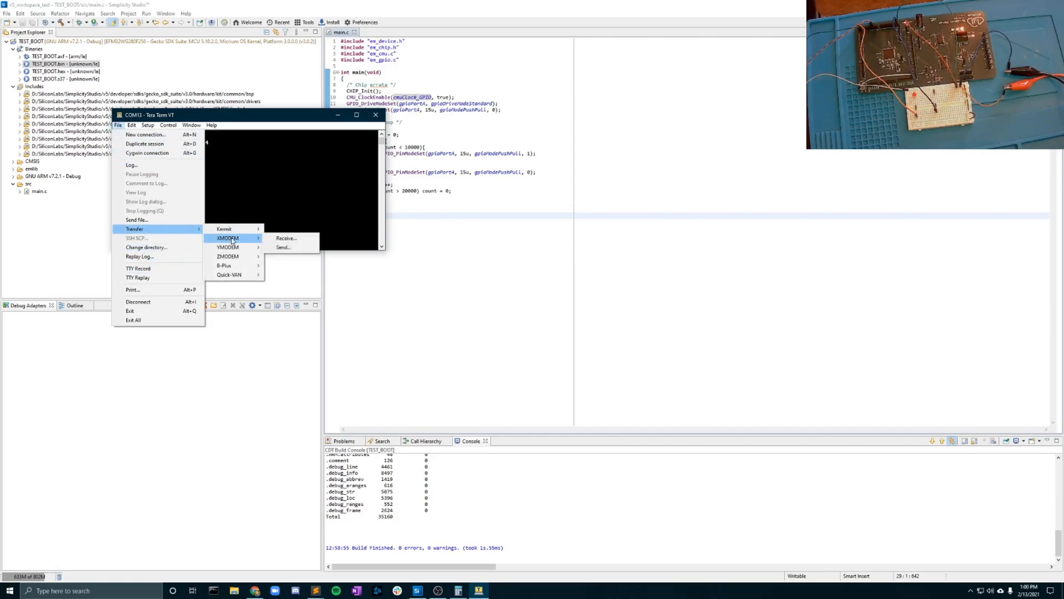
- Send TEST_BOOT.bin from TEST_BOOT\GNU ARM v7.2.1 - Debug to the board via XMODEM
{"action": "left_click", "coordinate": [283, 247]}
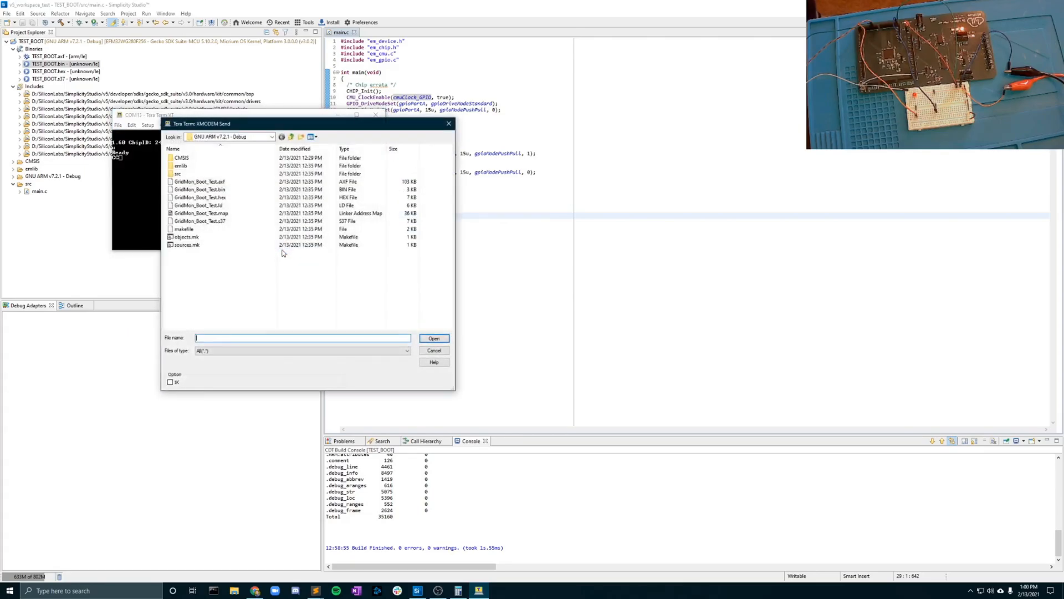
{"action": "left_click", "coordinate": [270, 136]}
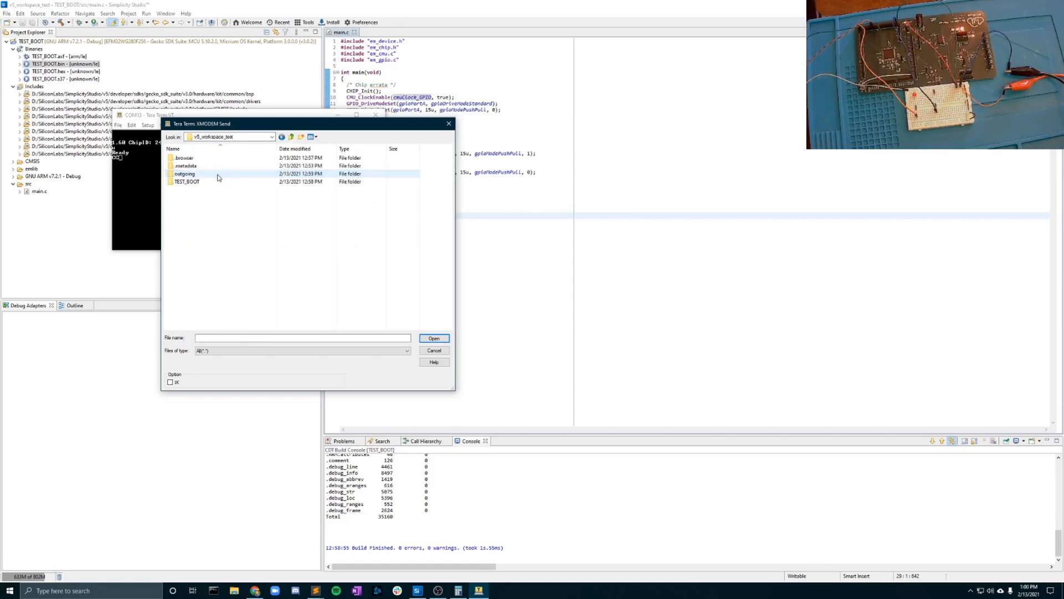
{"action": "mouse_move", "coordinate": [216, 180]}
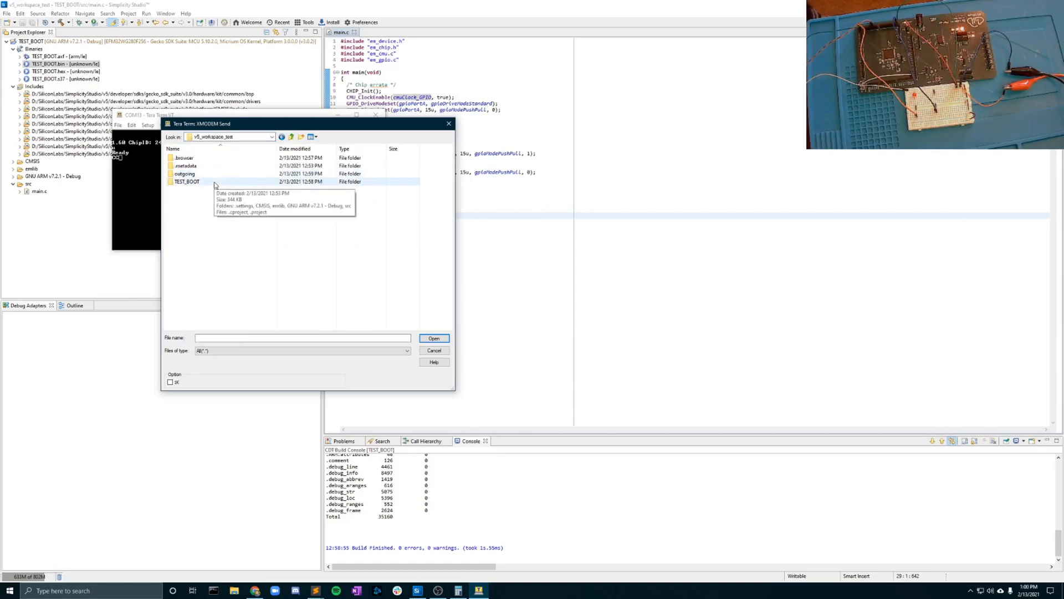
{"action": "double_click", "coordinate": [186, 181]}
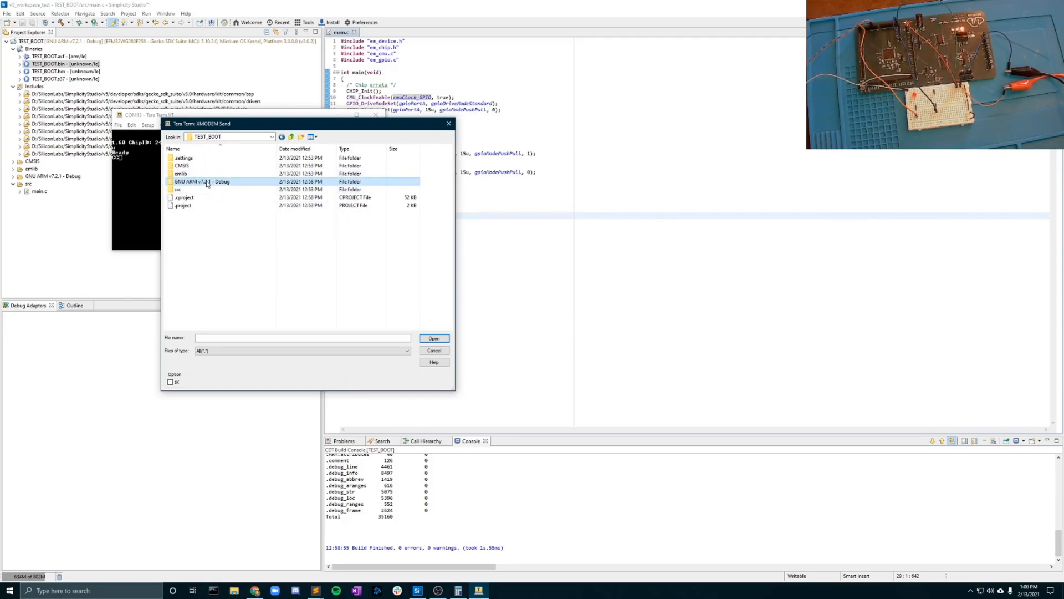
{"action": "double_click", "coordinate": [202, 181]}
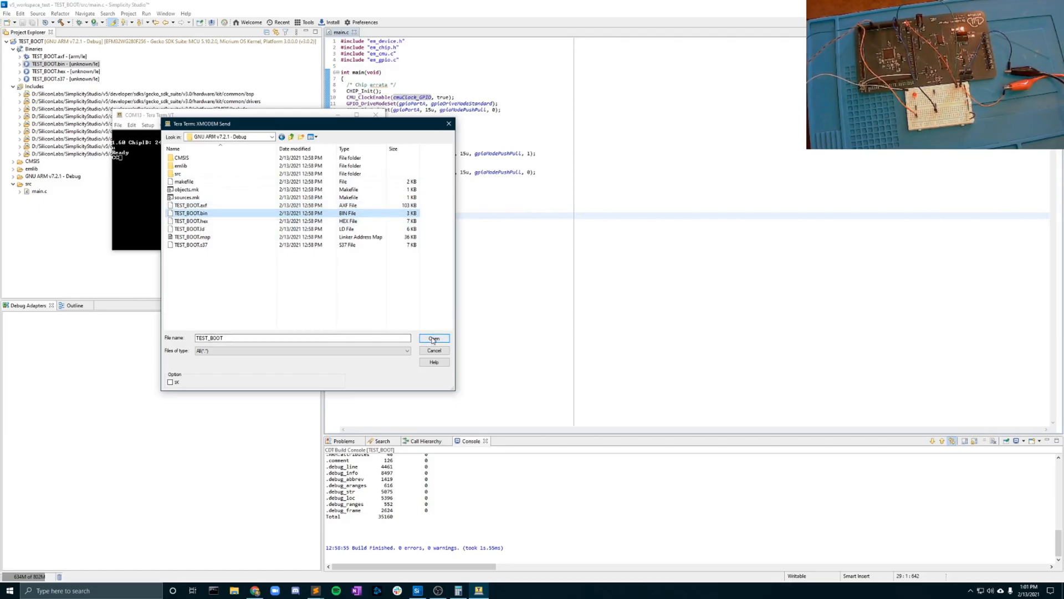
{"action": "left_click", "coordinate": [434, 338]}
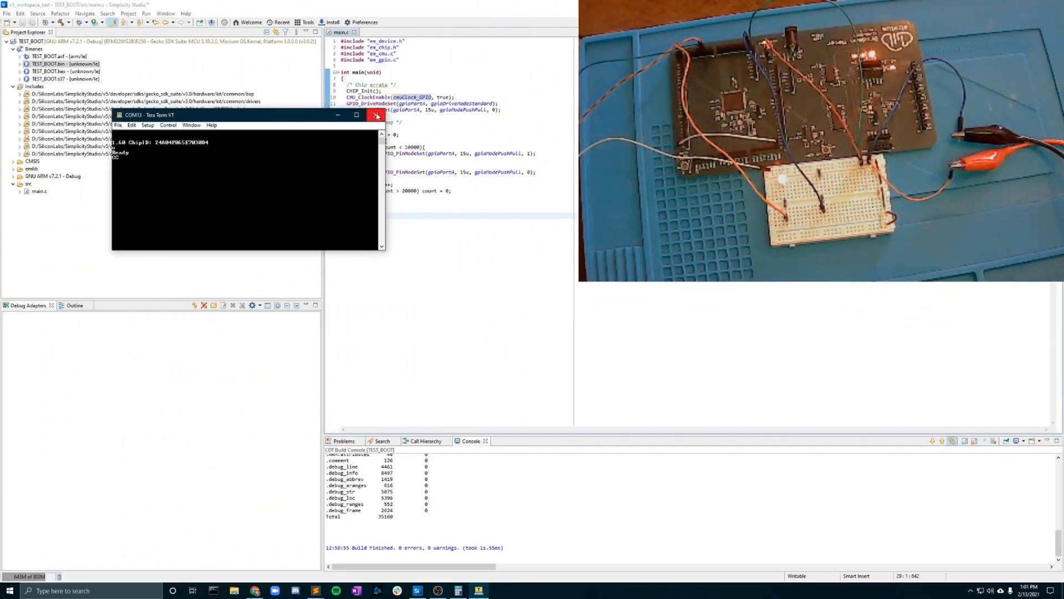
- Close the COM13 - Tera Term VT window
{"action": "left_click", "coordinate": [377, 114]}
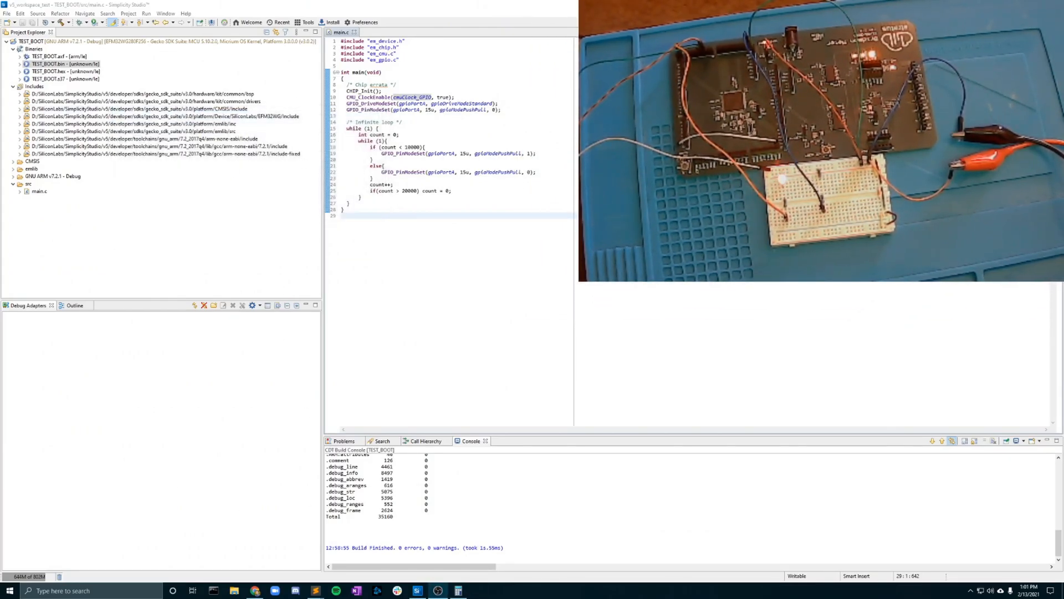